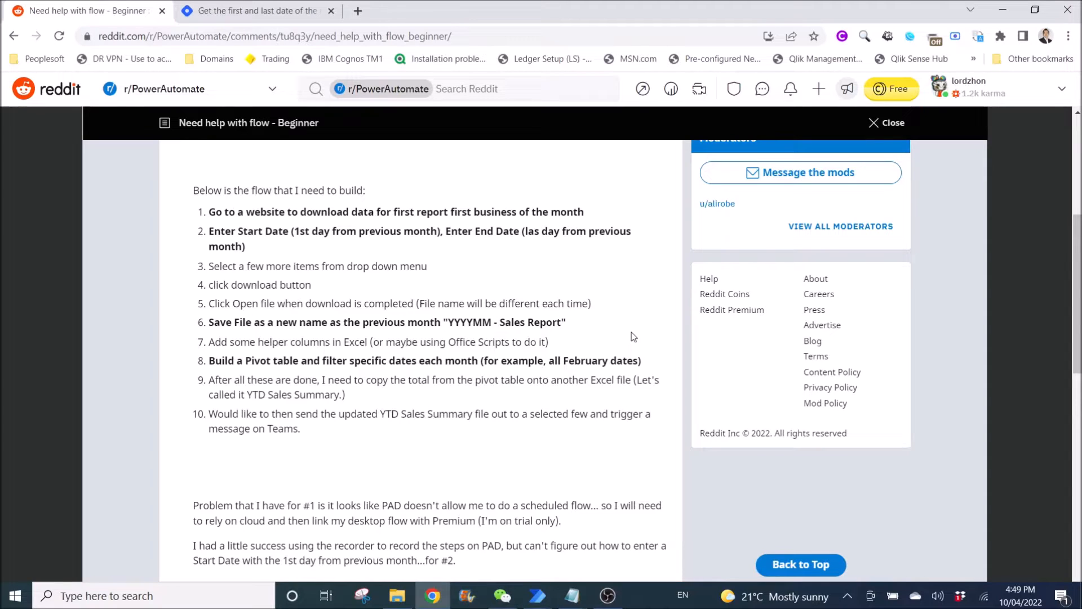
mouse_move(604, 310)
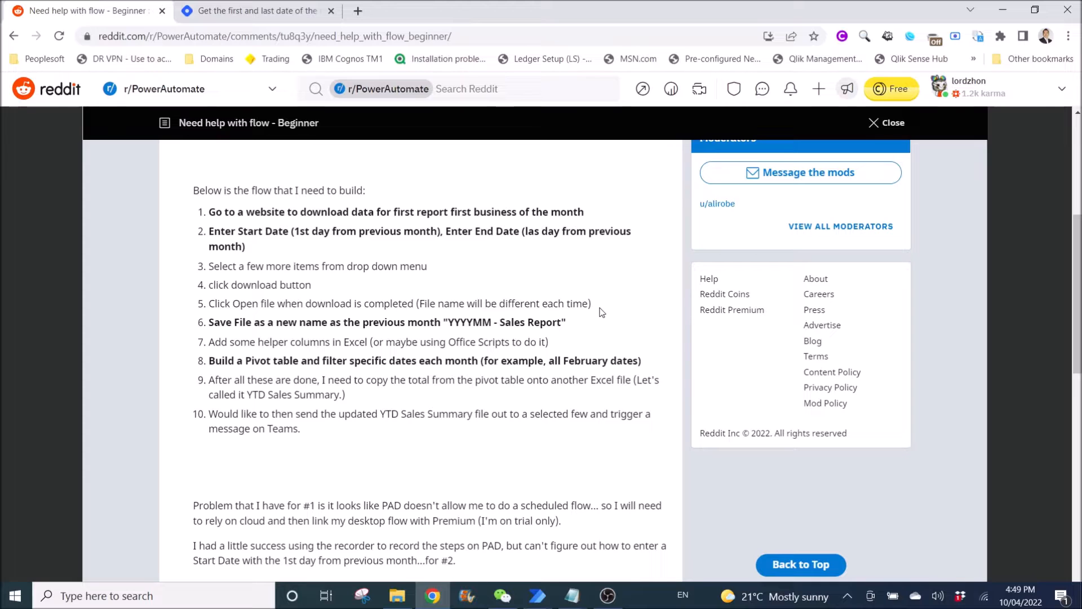
mouse_move(590, 302)
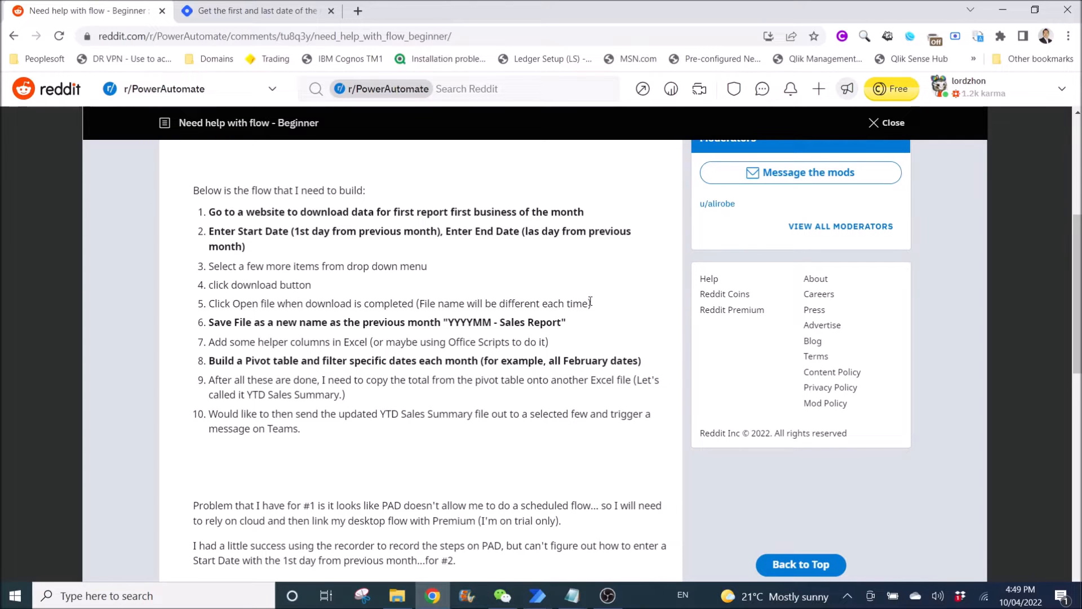
- Highlight the post's start and end date requirement, then switch to the Dates flow
scroll("up", 3)
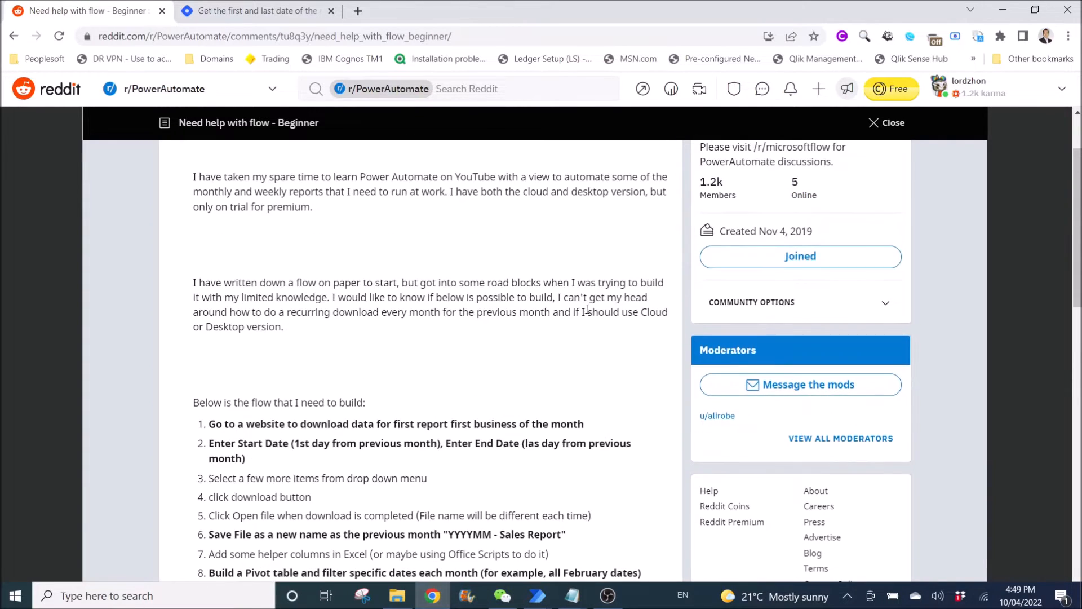
scroll("up", 3)
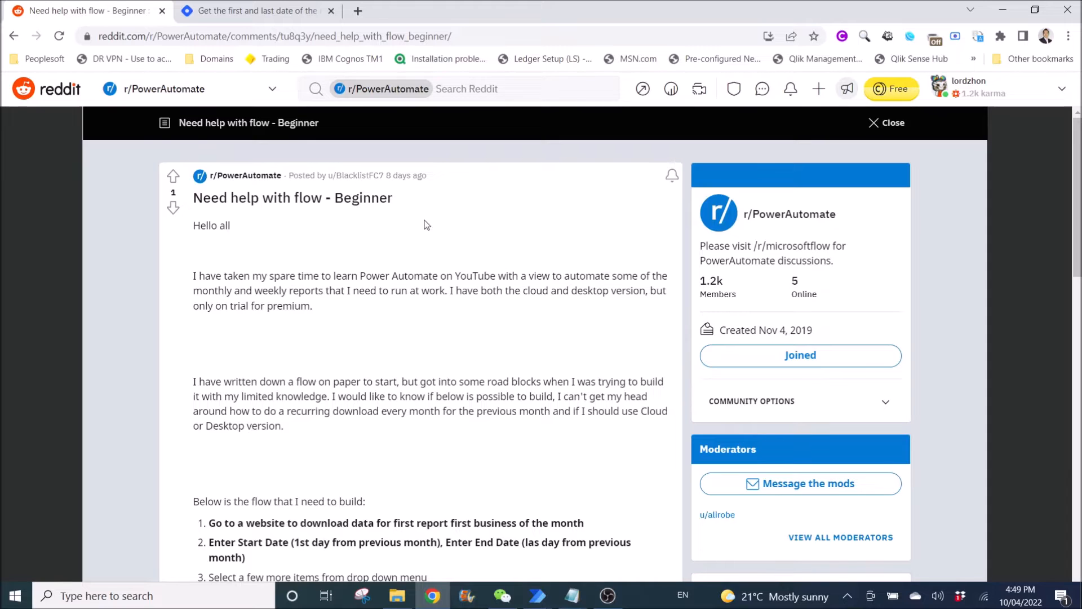
scroll("down", 3)
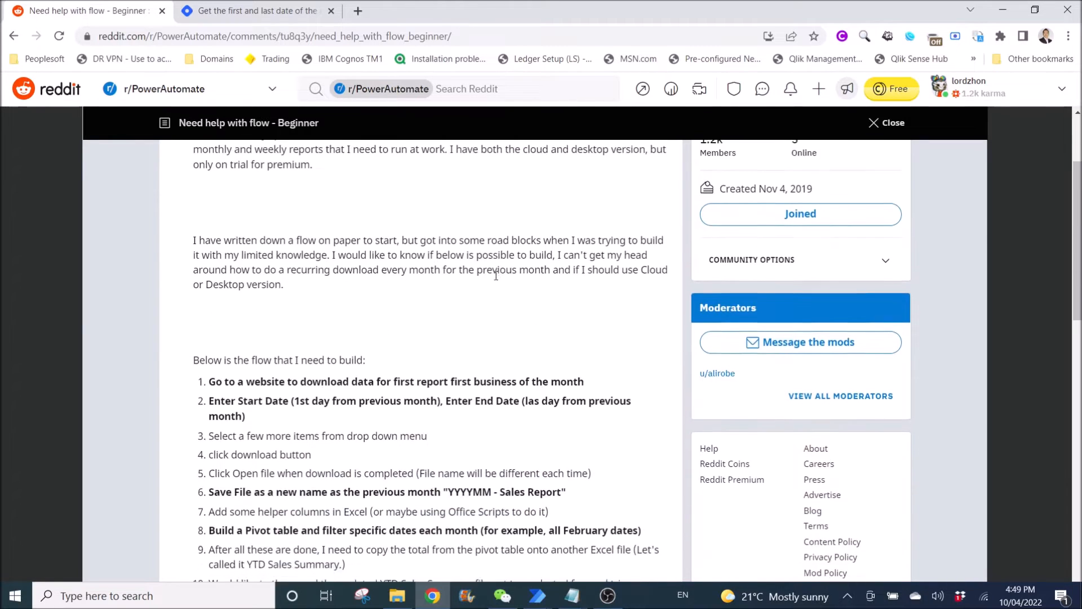
mouse_move(262, 424)
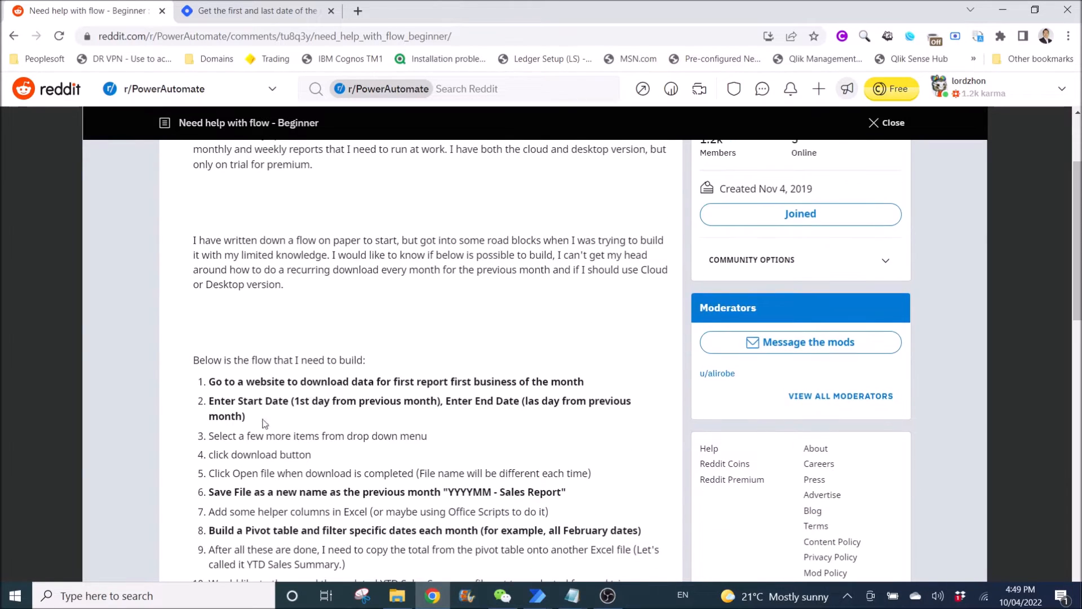
double_click(248, 401)
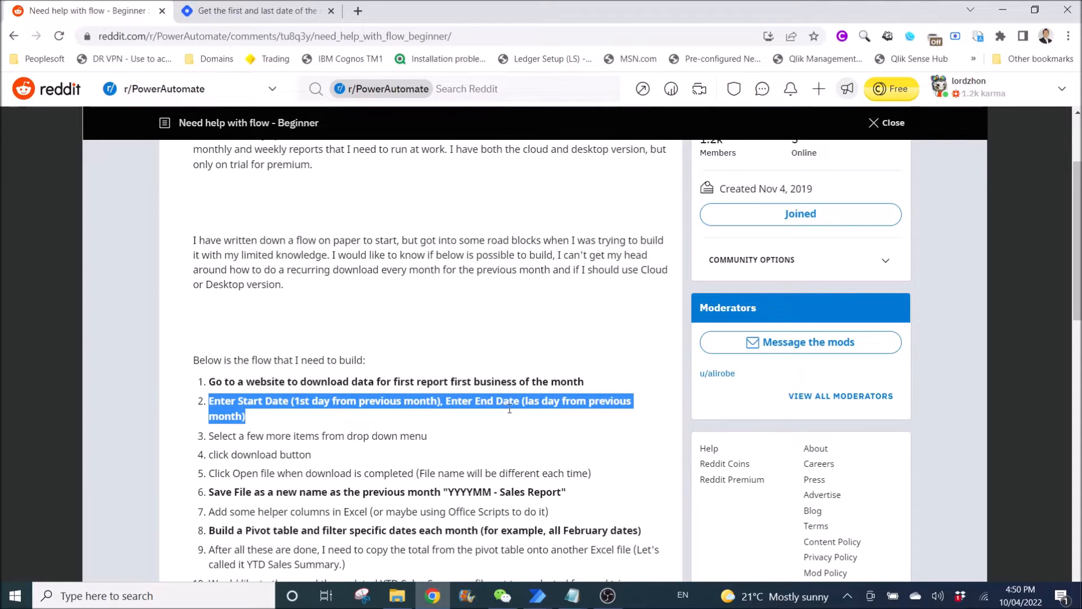
left_click(273, 418)
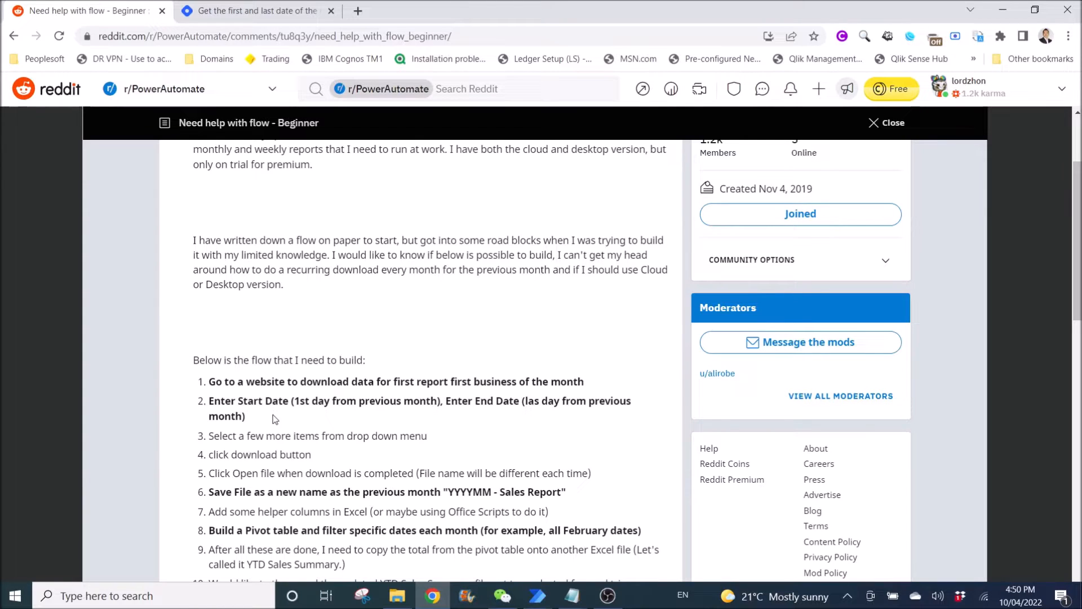
mouse_move(439, 407)
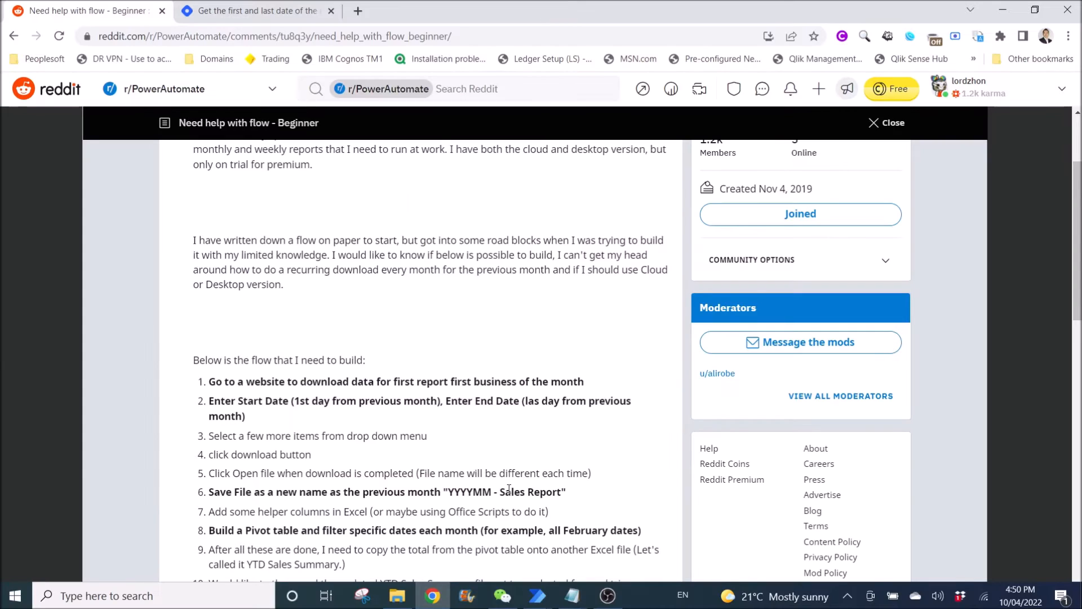
mouse_move(538, 595)
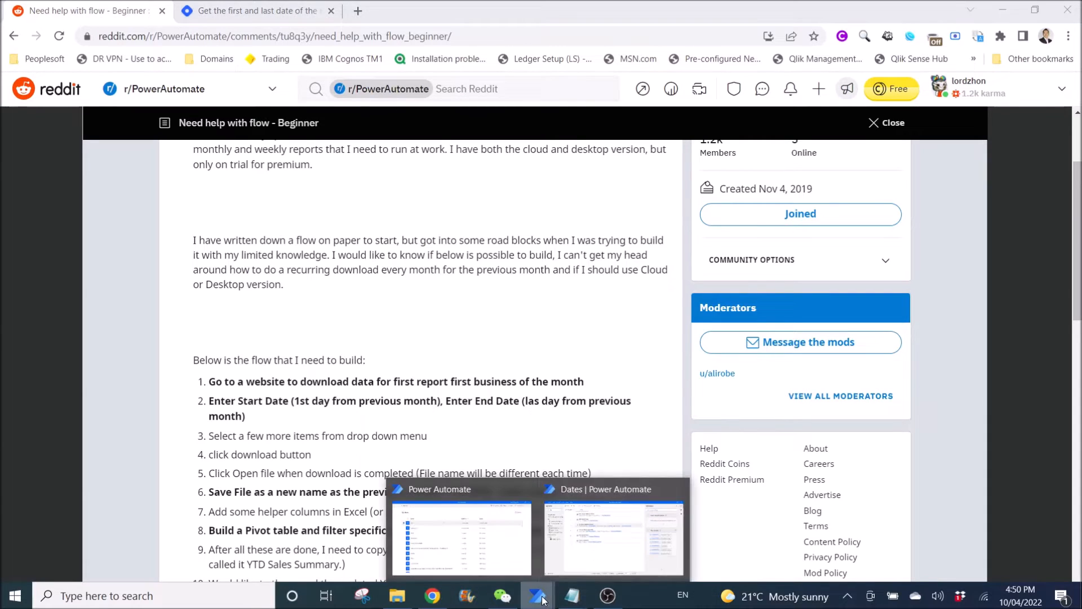
left_click(612, 538)
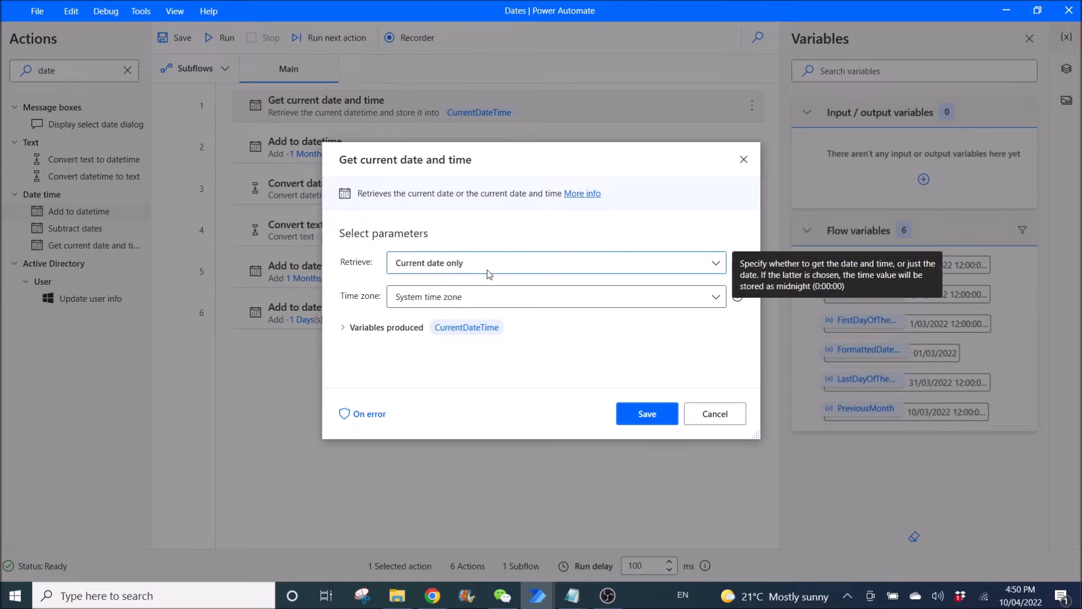
mouse_move(393, 308)
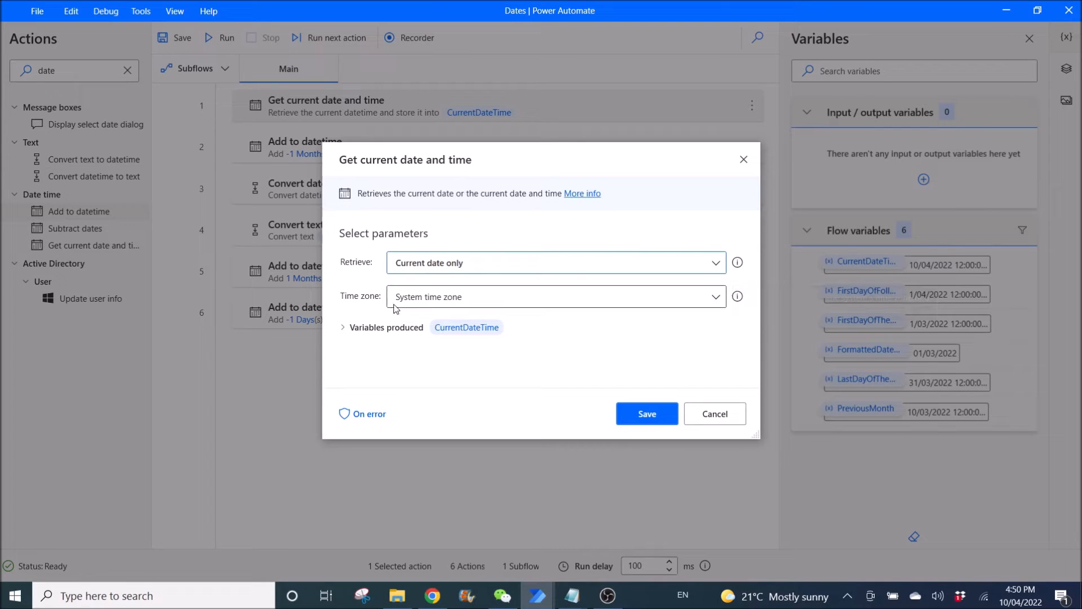
mouse_move(421, 344)
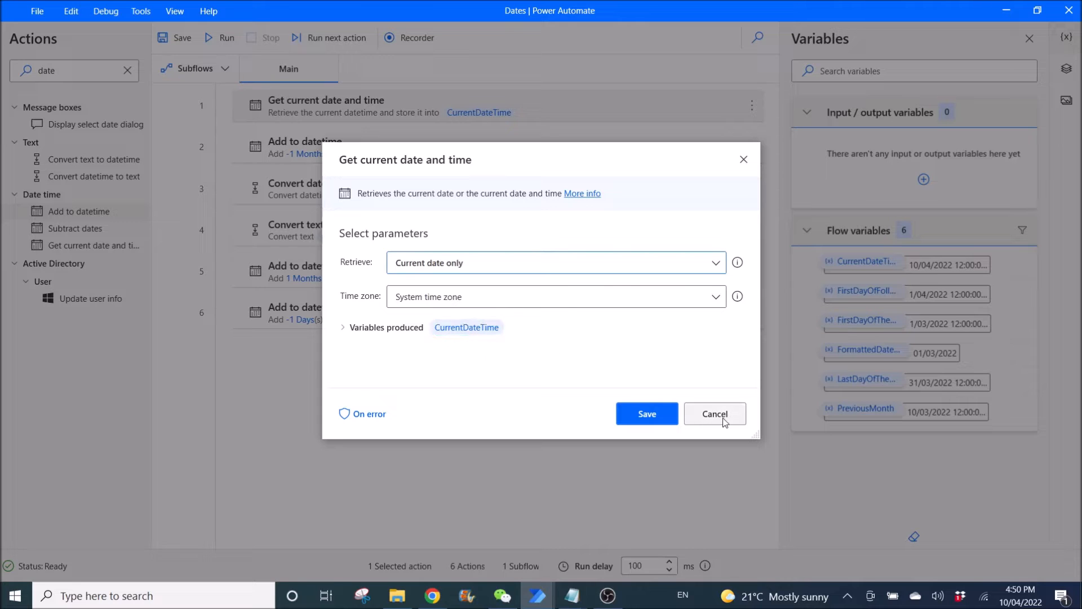
- Close the current-date settings, then review and cancel the Add -1 Months PreviousMonth step
left_click(714, 413)
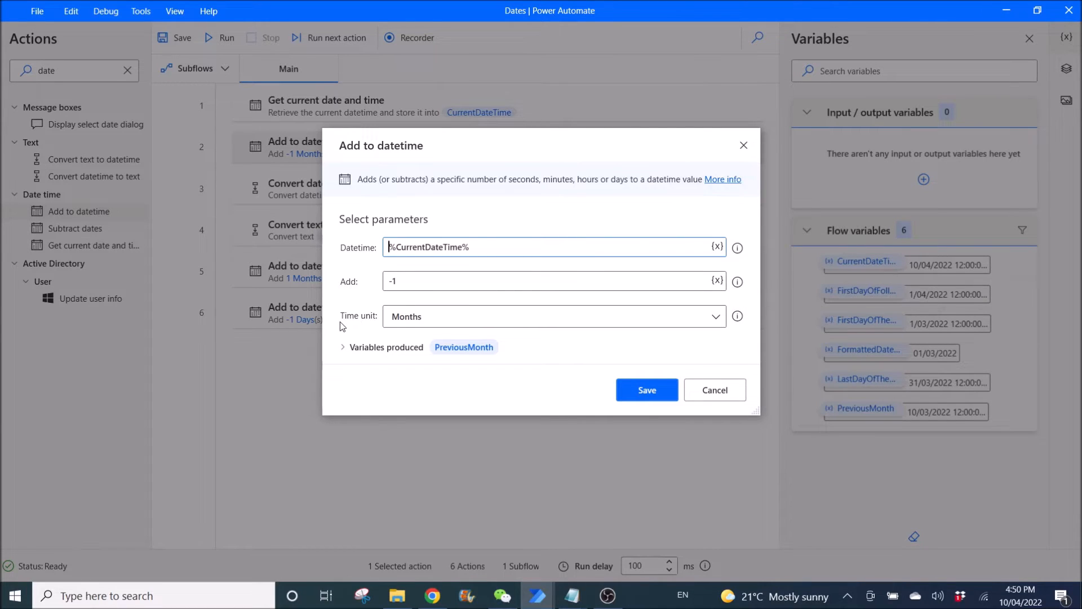
mouse_move(714, 390)
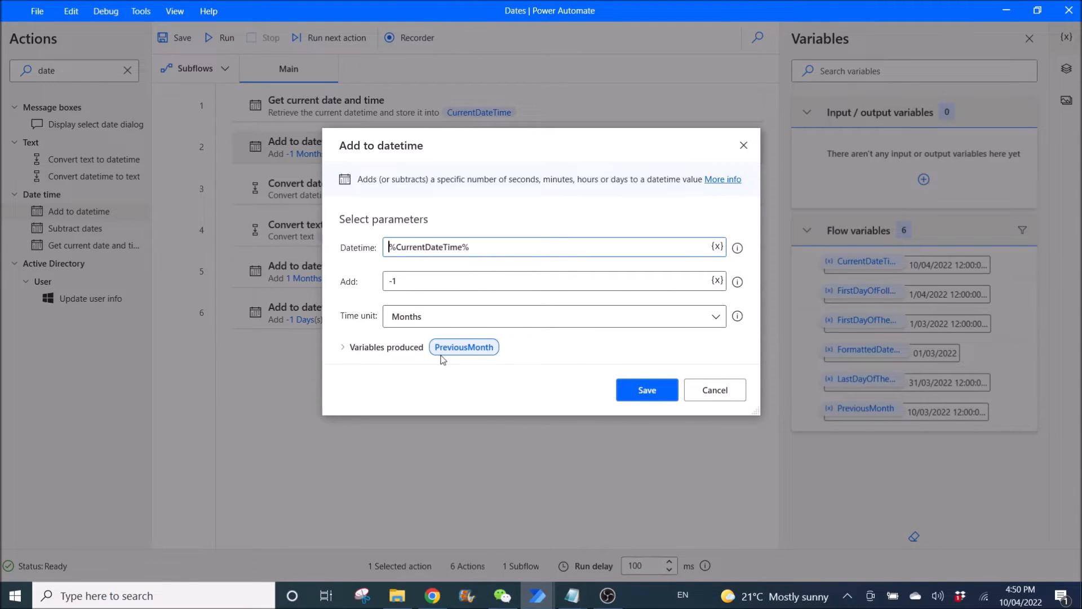
mouse_move(735, 403)
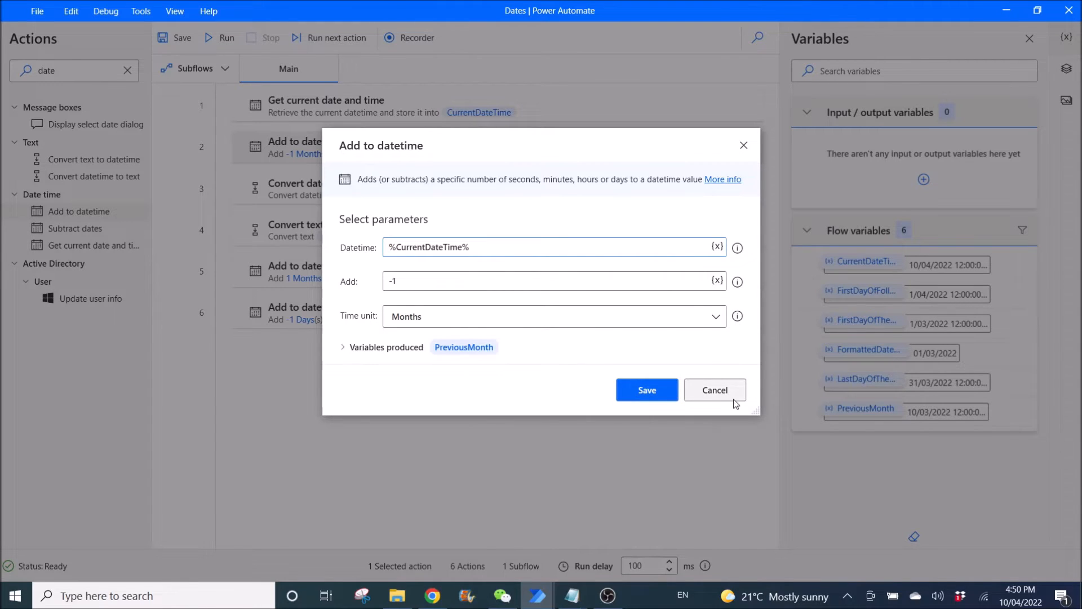
left_click(715, 390)
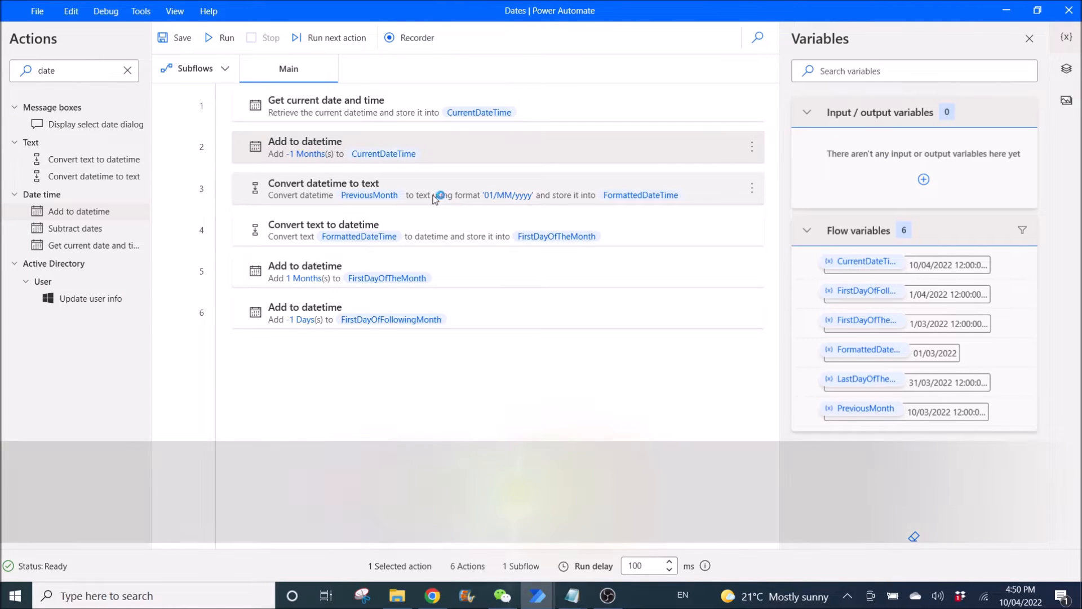
- Review the Convert datetime to text step using custom format 01/MM/yyyy, then cancel
double_click(323, 188)
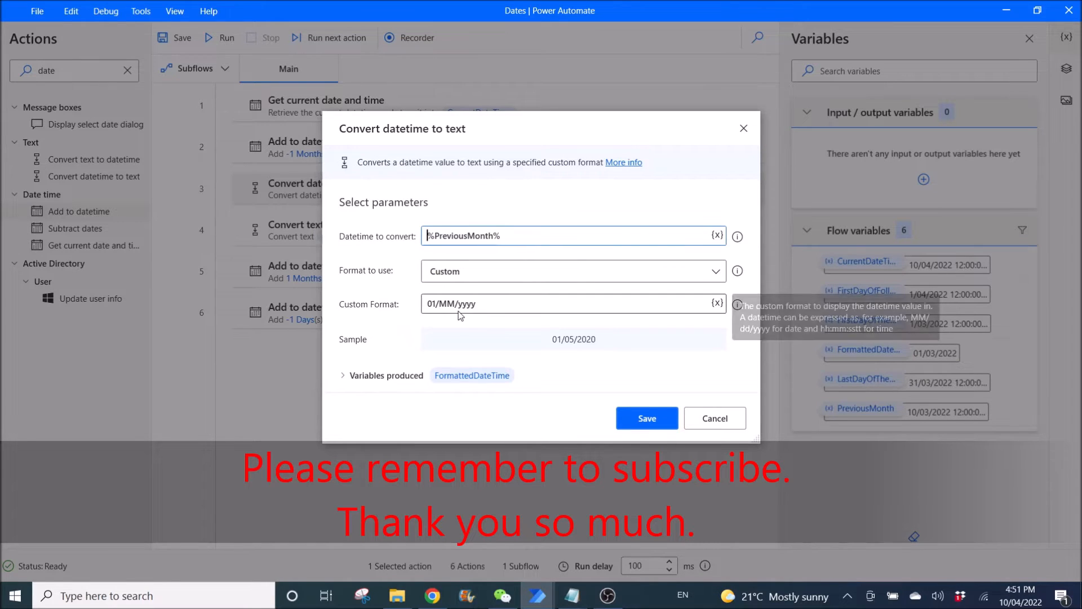
mouse_move(545, 344)
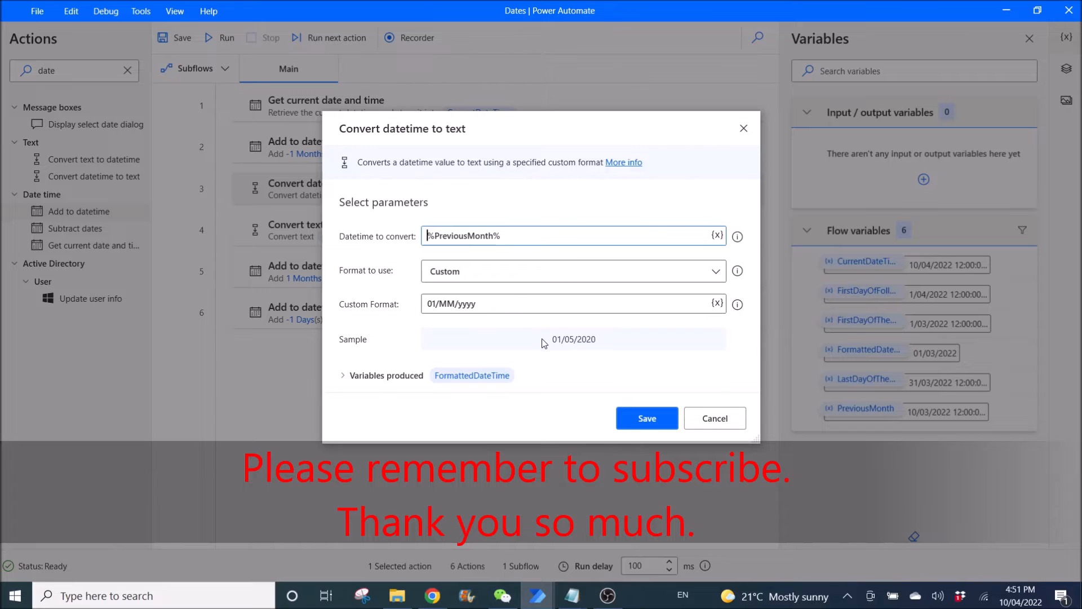
mouse_move(574, 345)
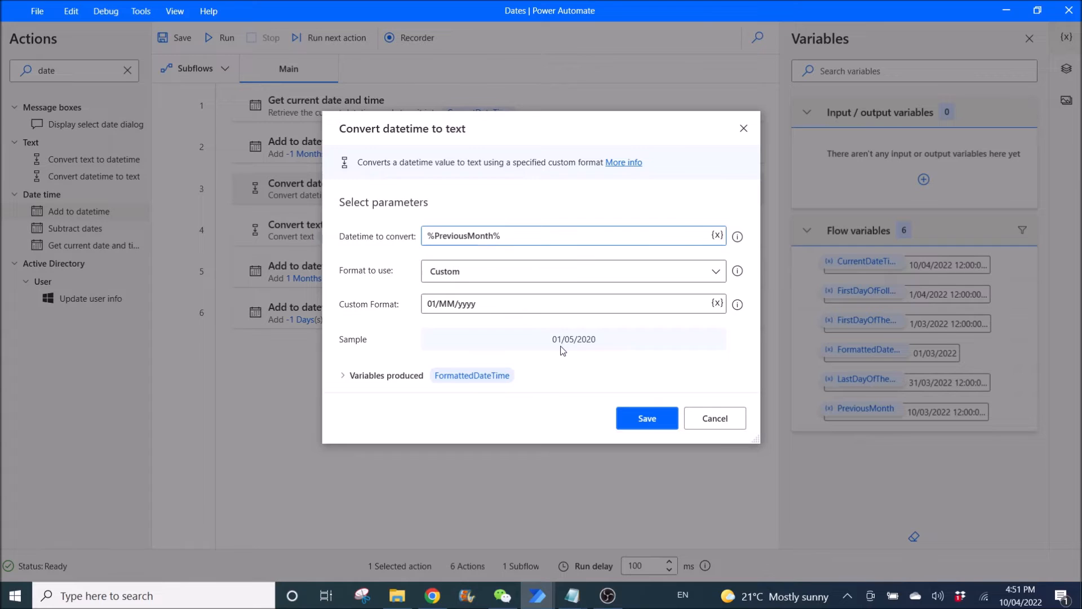
mouse_move(584, 351)
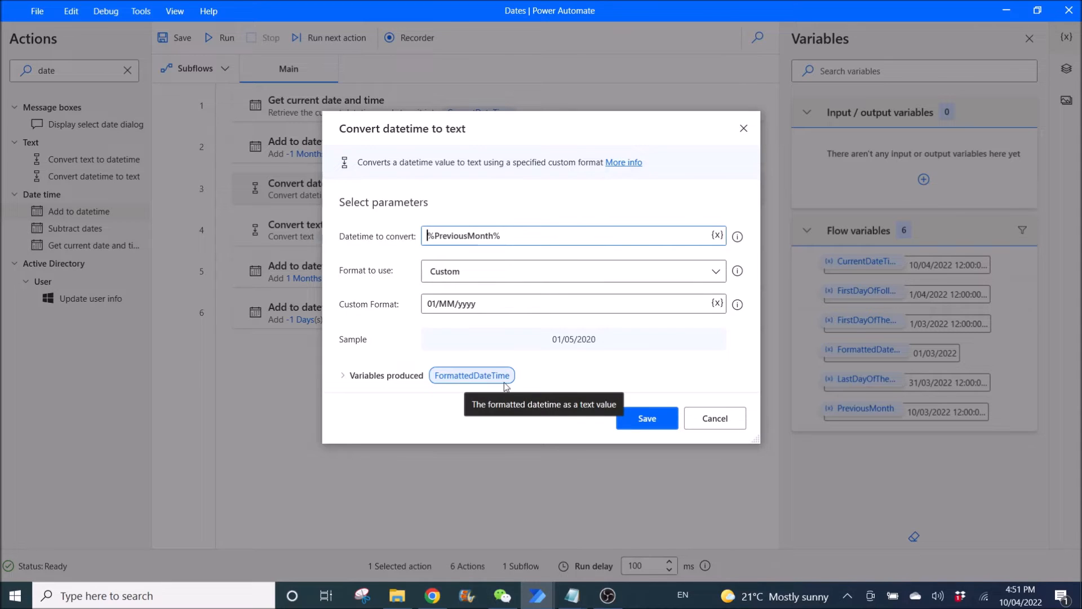
left_click(646, 418)
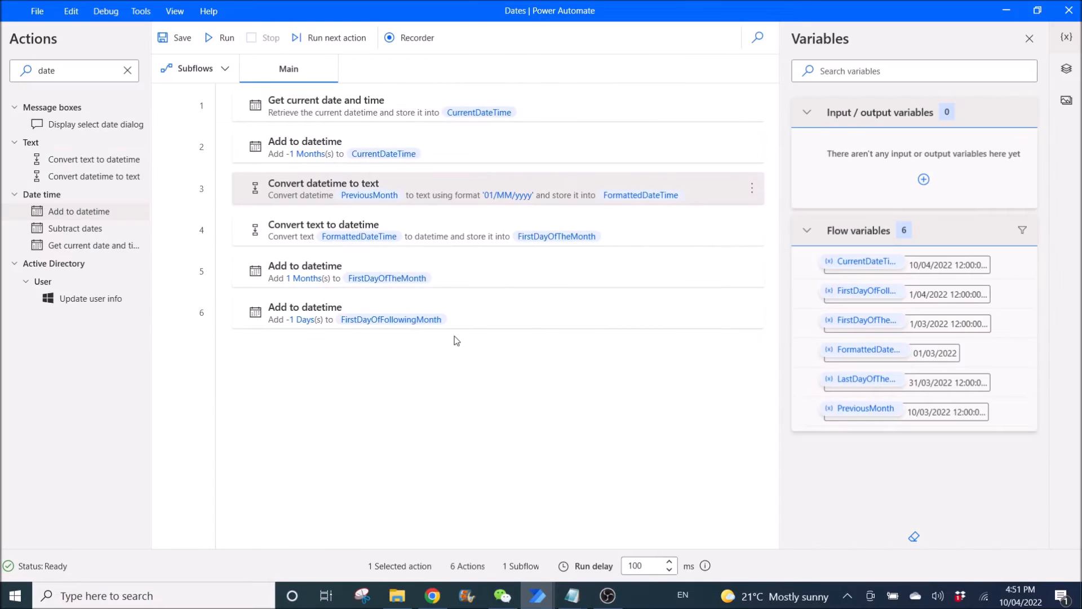
double_click(323, 230)
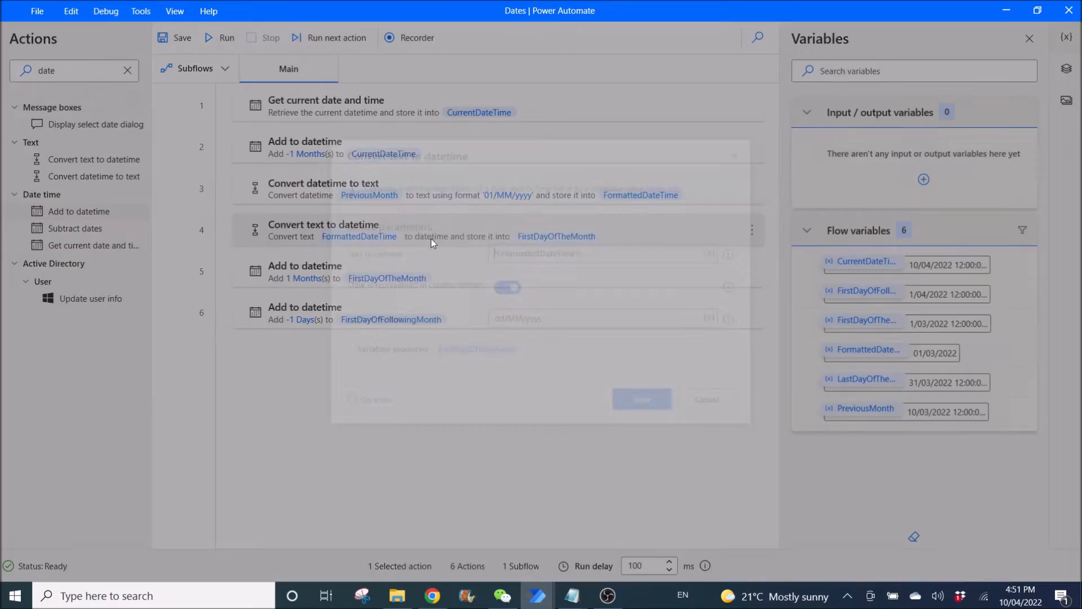
double_click(323, 230)
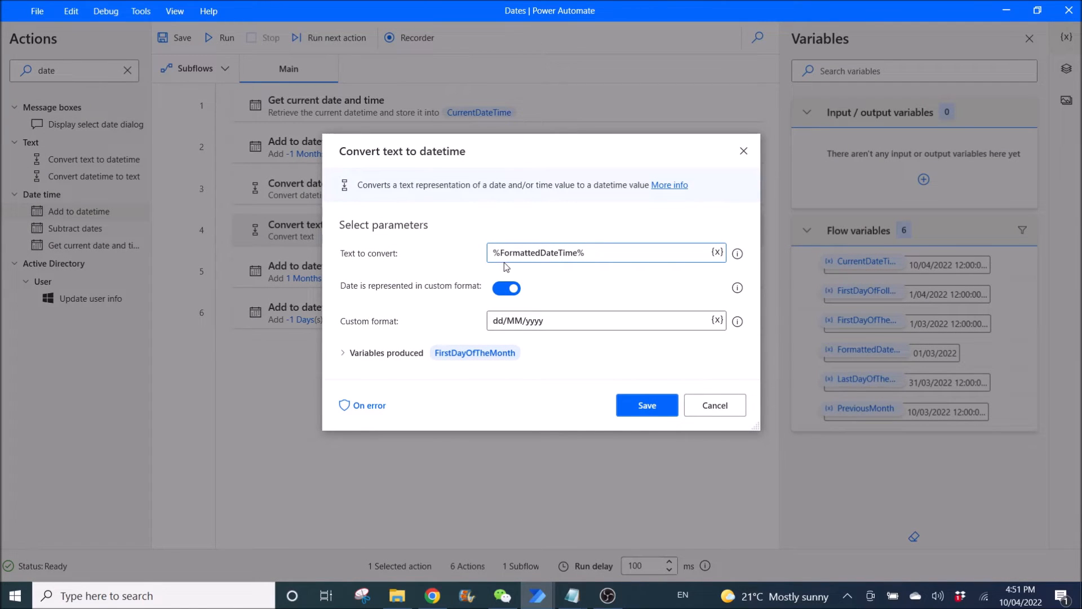
mouse_move(736, 253)
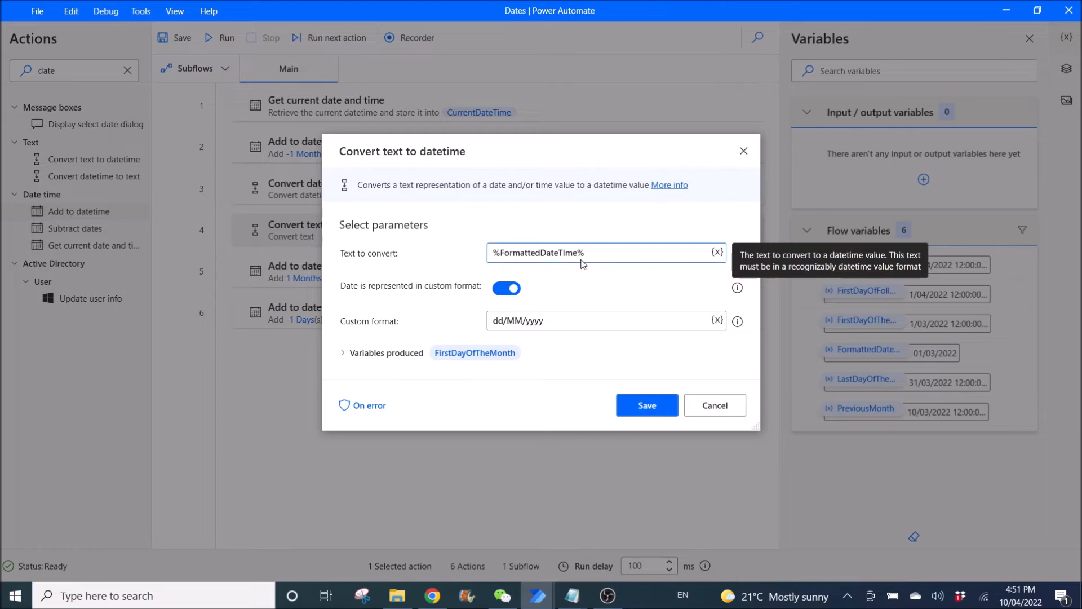
mouse_move(406, 293)
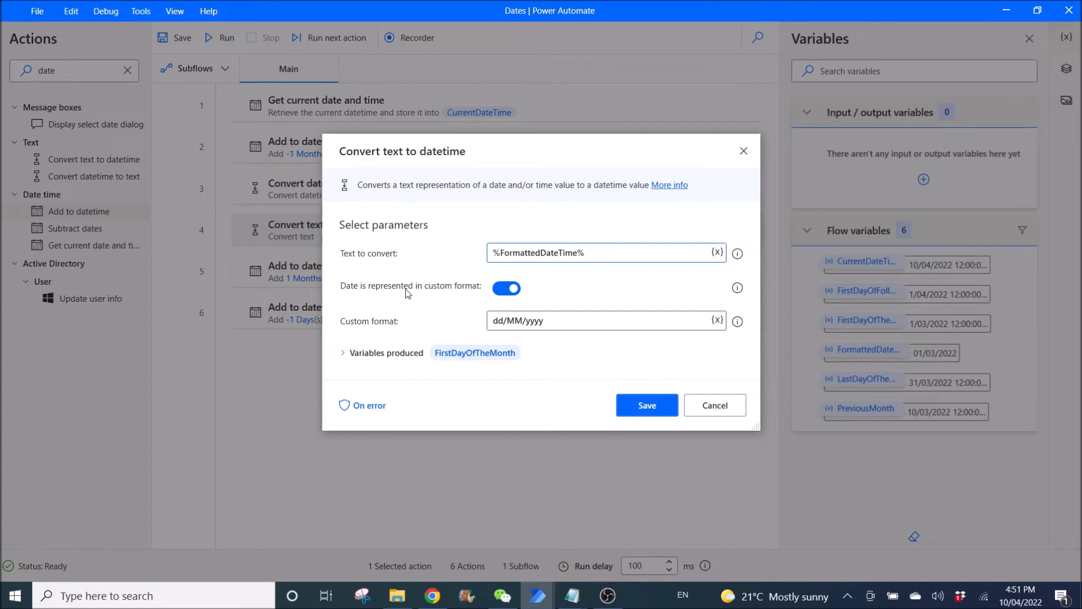
mouse_move(506, 288)
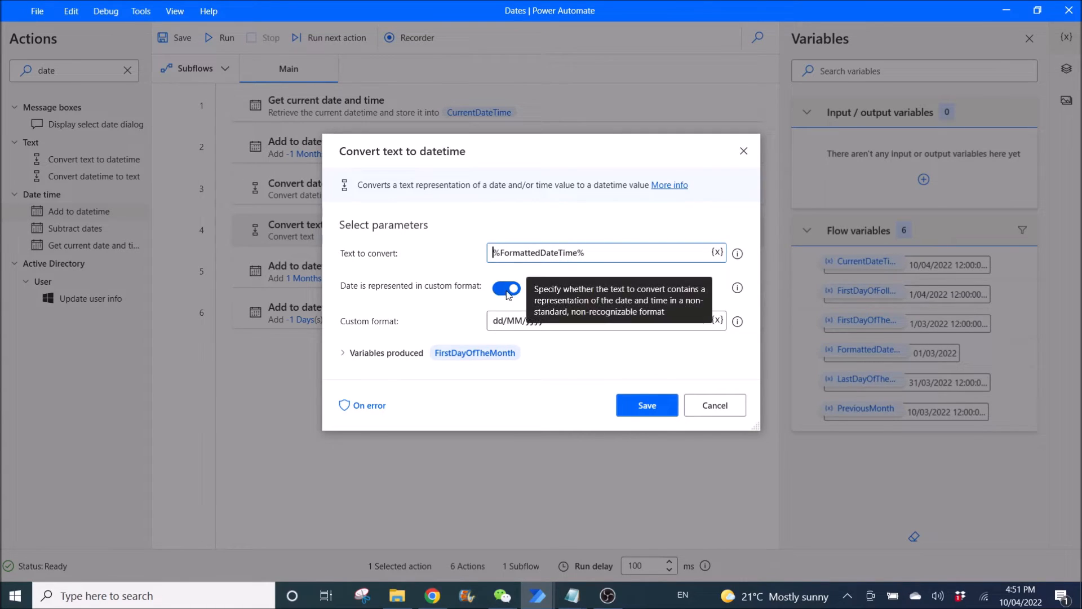
mouse_move(504, 333)
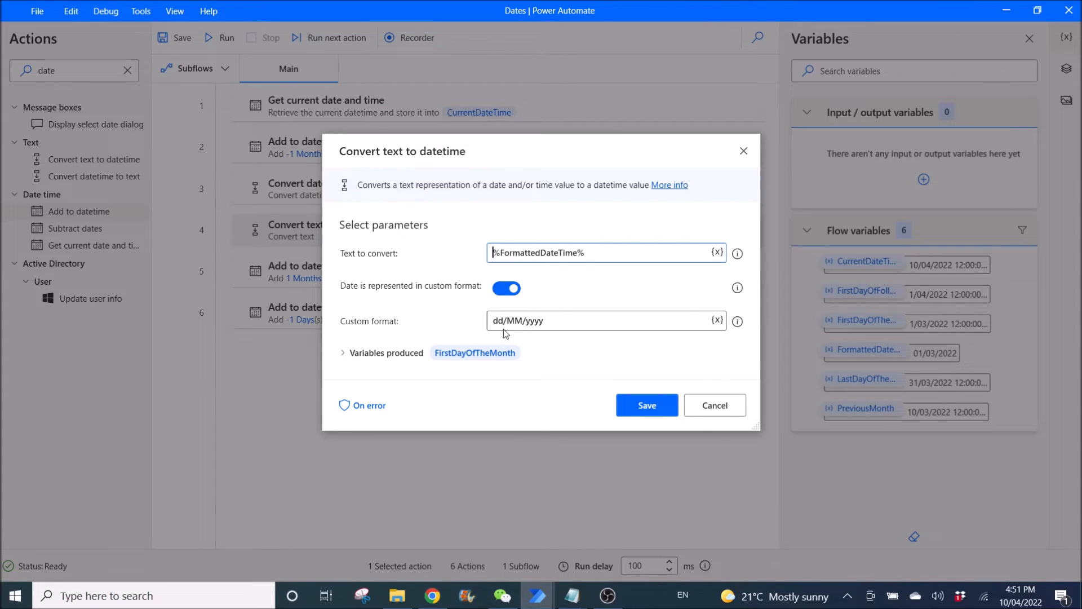
mouse_move(737, 320)
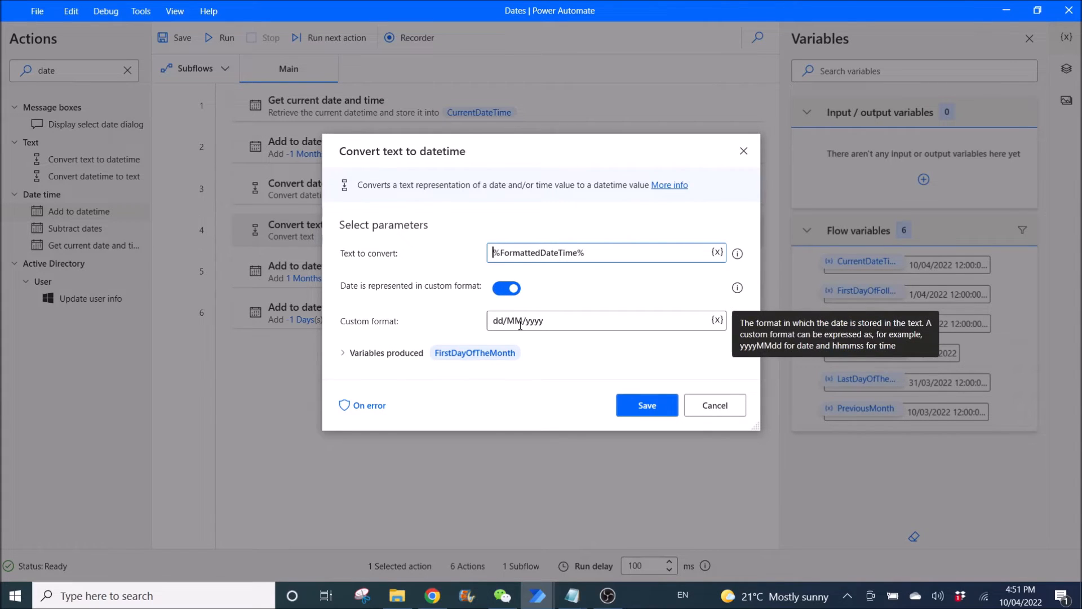
mouse_move(559, 325)
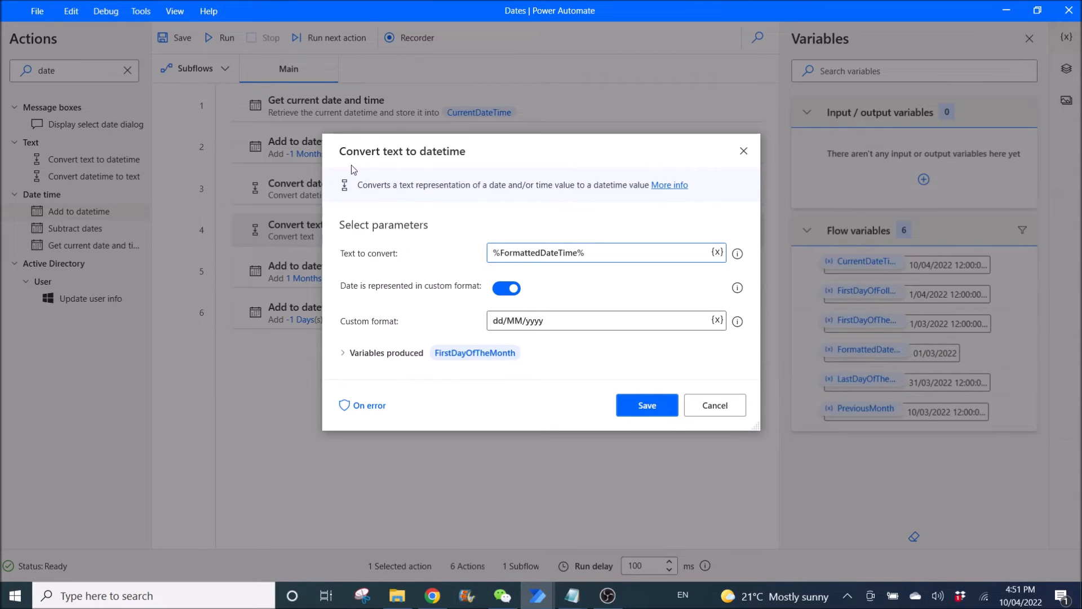
mouse_move(423, 335)
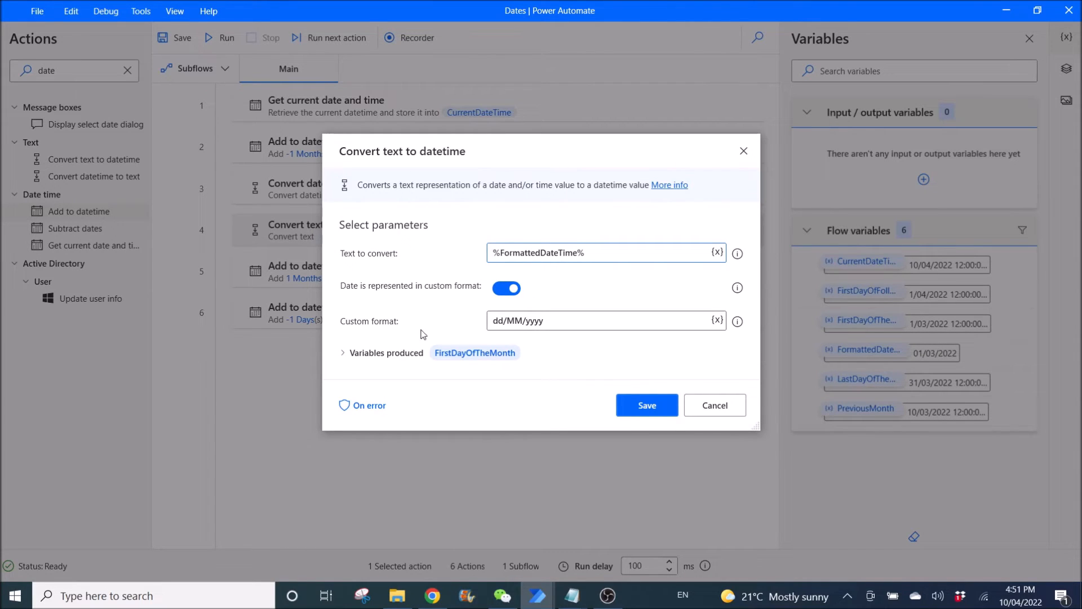
mouse_move(455, 366)
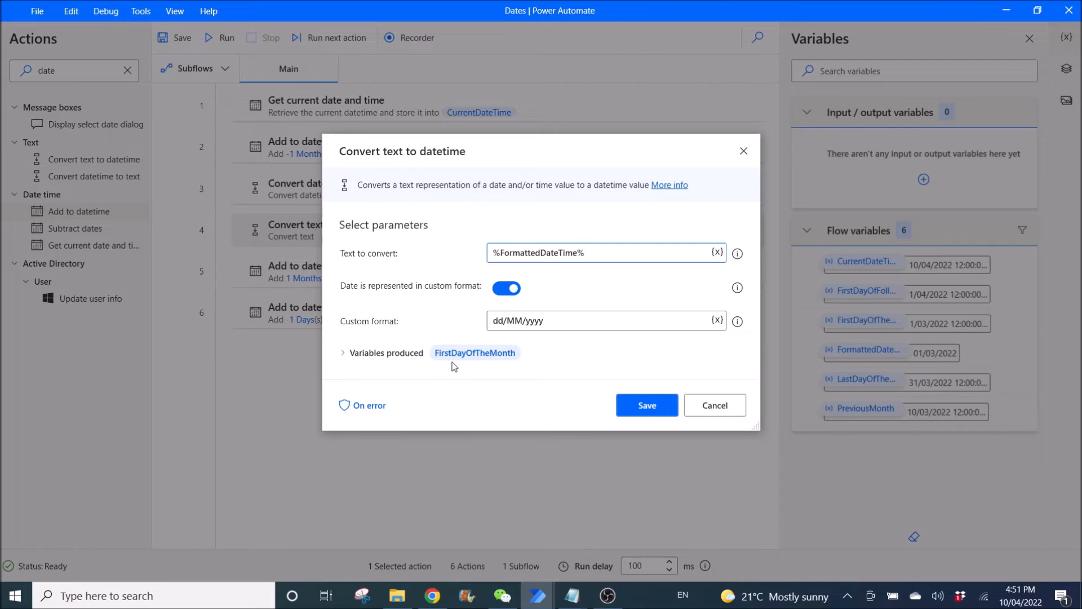
mouse_move(715, 405)
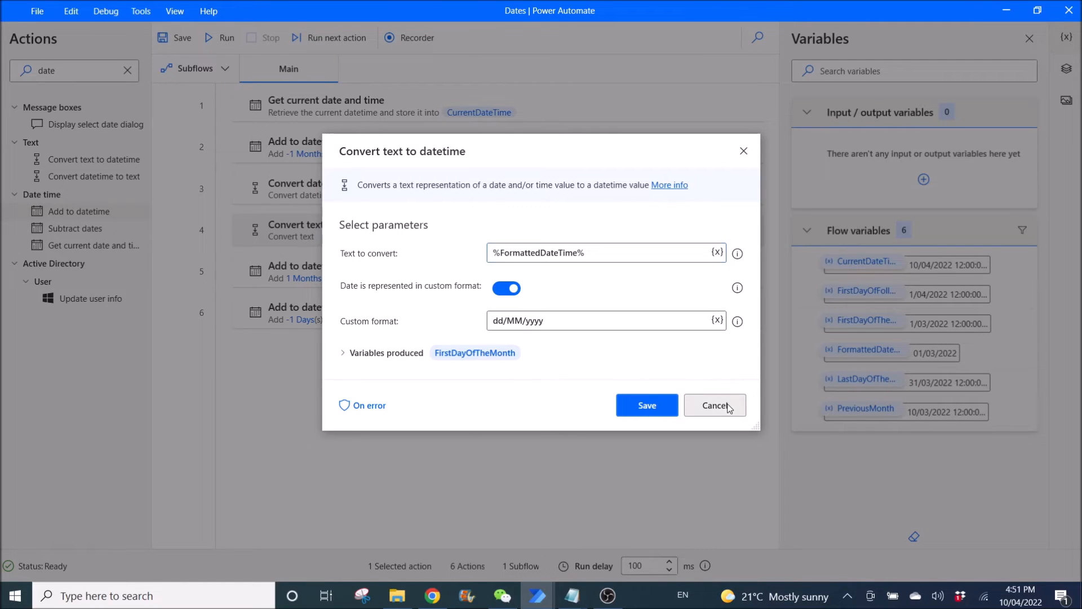
left_click(715, 405)
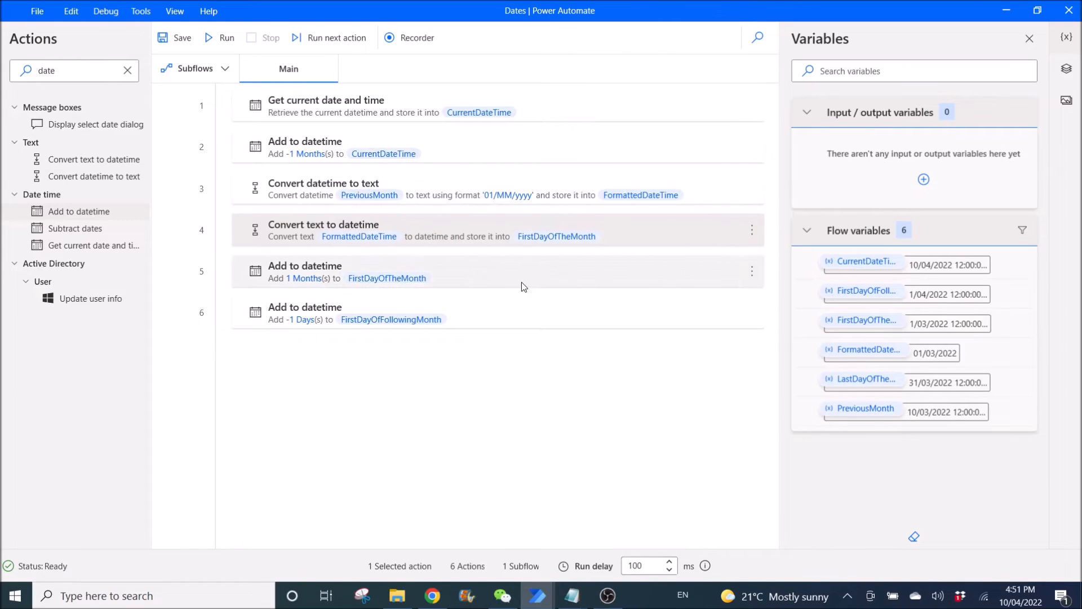
left_click(483, 271)
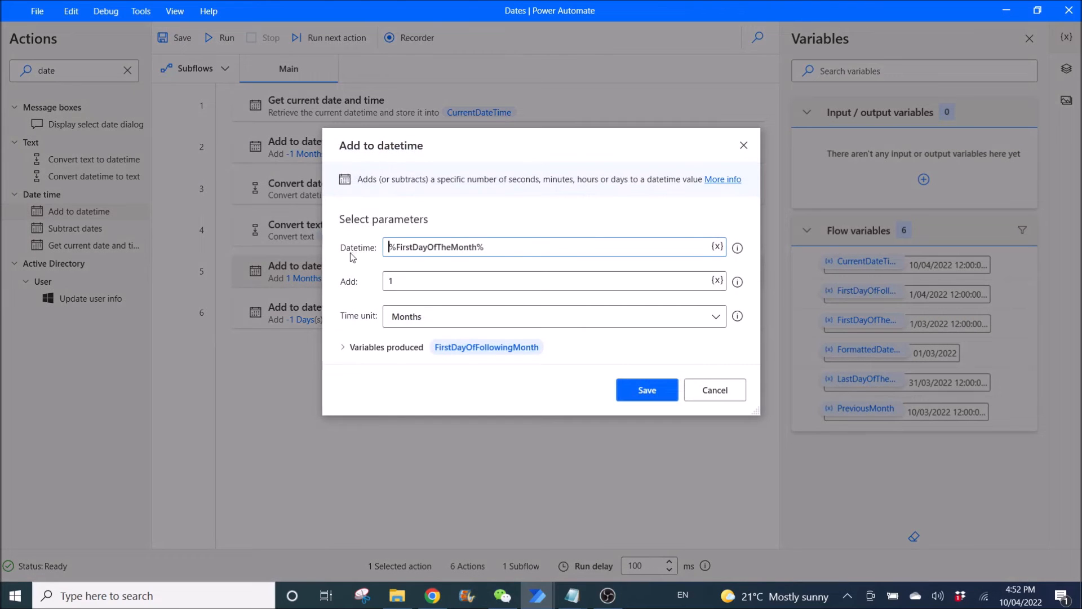
mouse_move(443, 260)
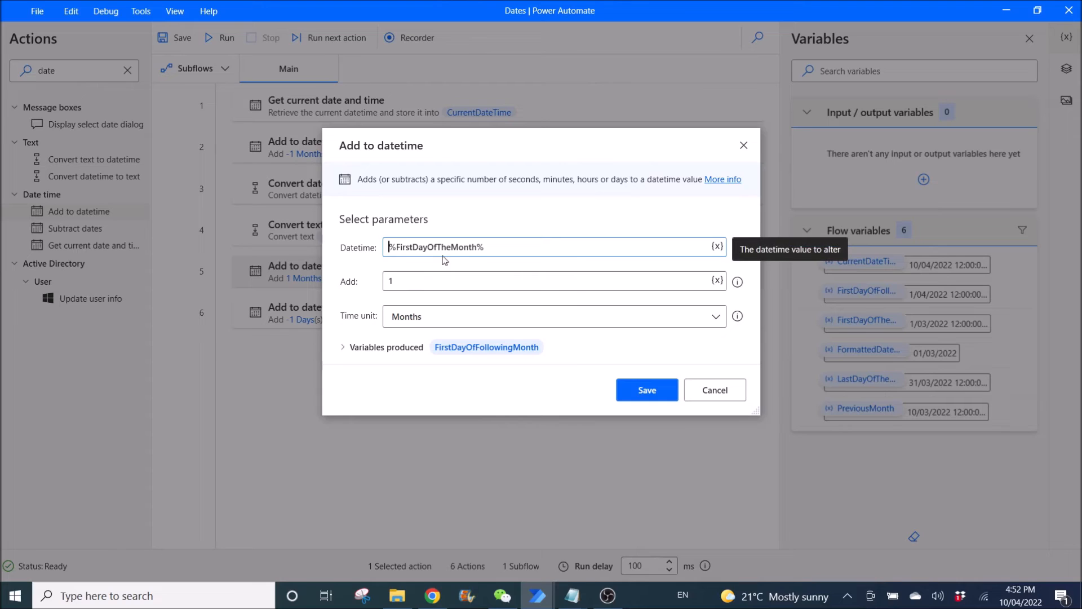
mouse_move(338, 291)
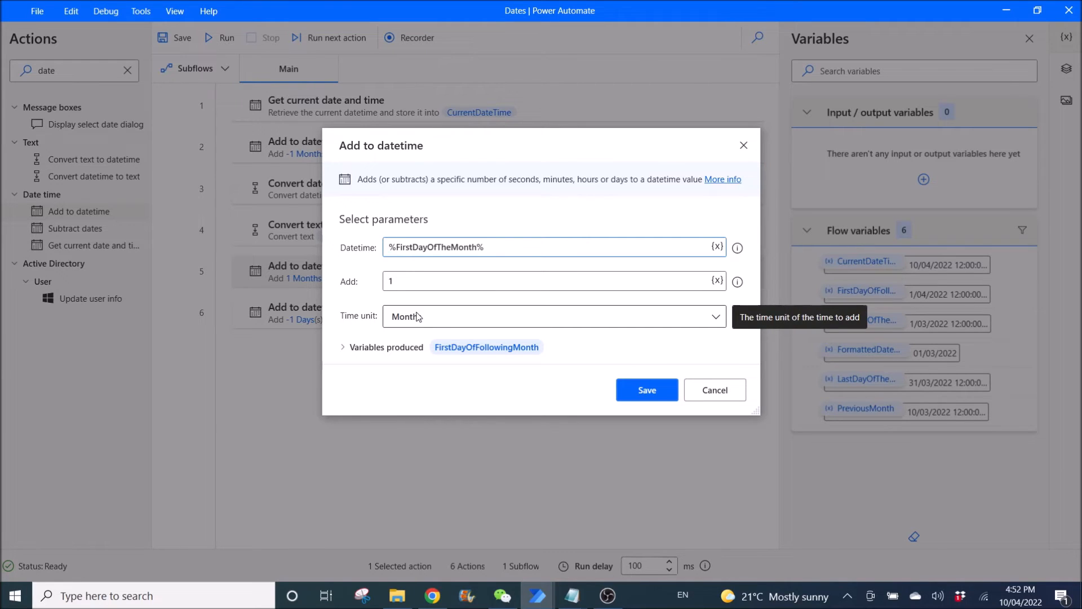
mouse_move(447, 267)
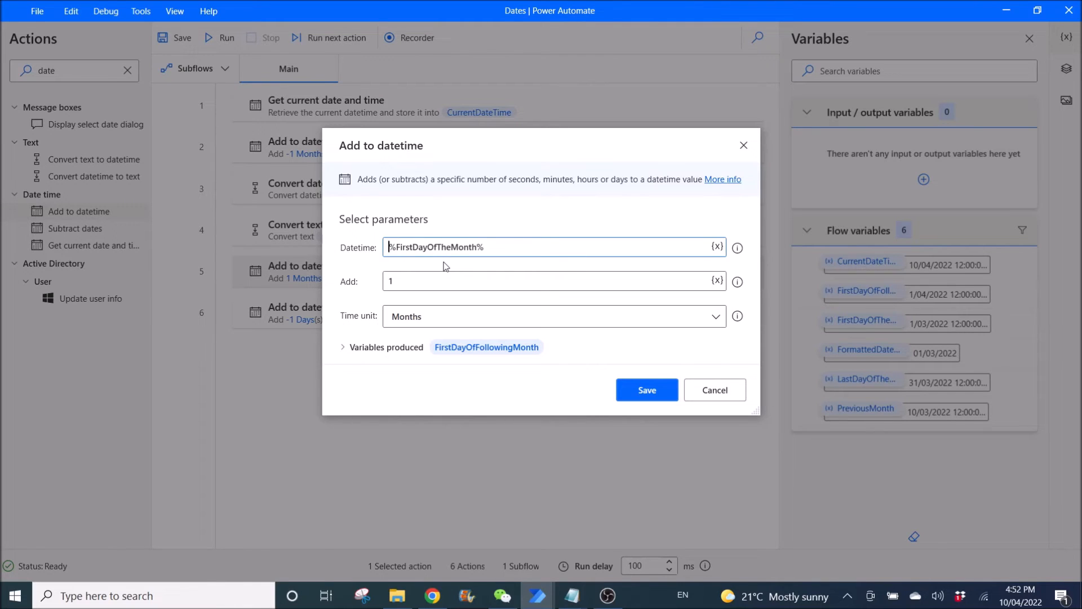
mouse_move(715, 390)
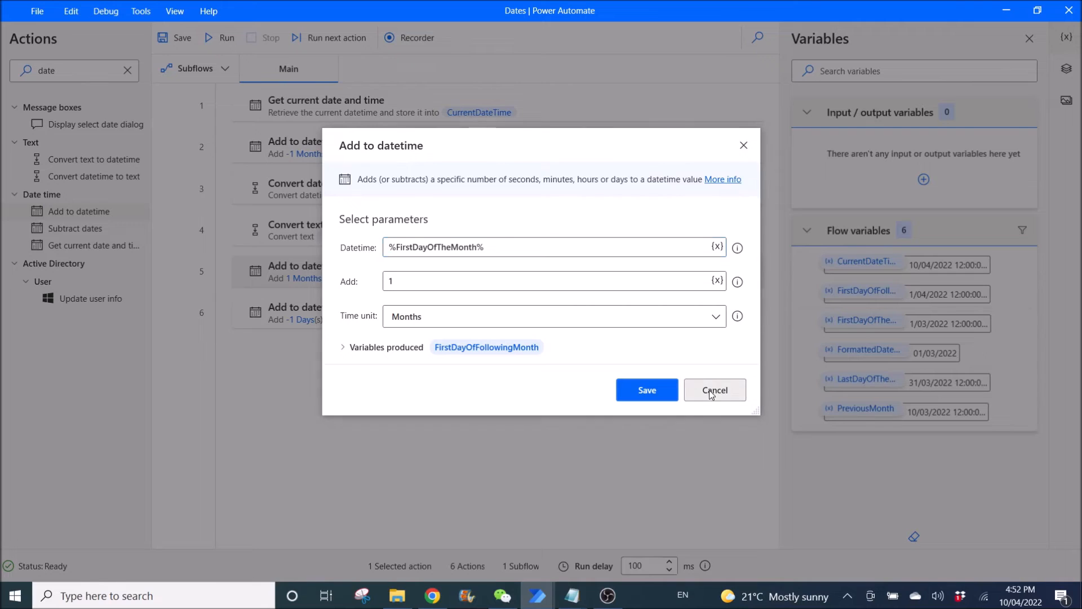
left_click(715, 390)
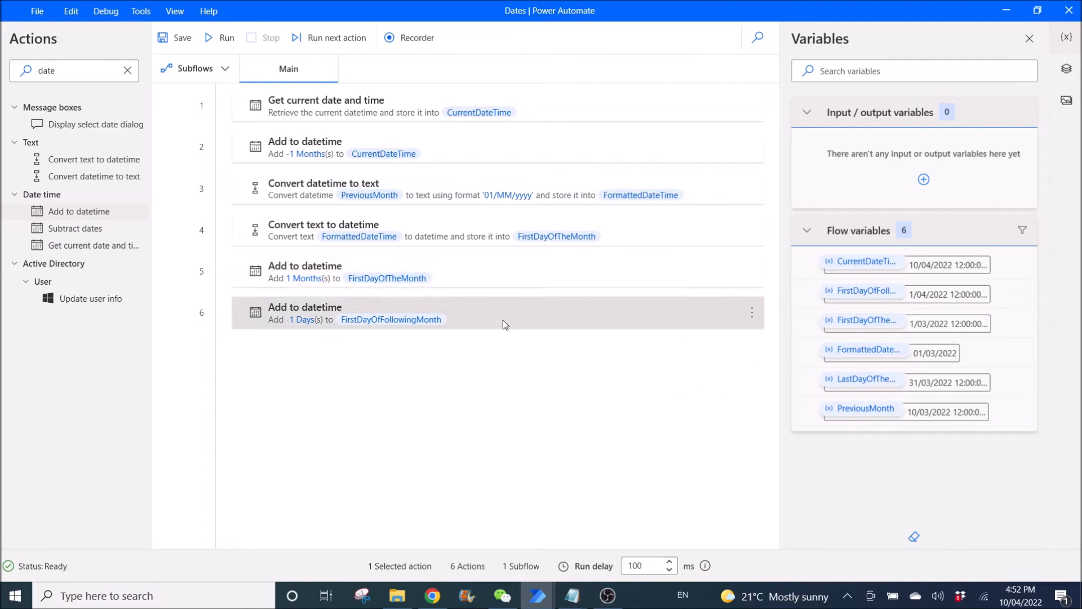
- Review and cancel the subtract-one-day LastDayOfTheMonth step, then switch to Chrome
double_click(390, 312)
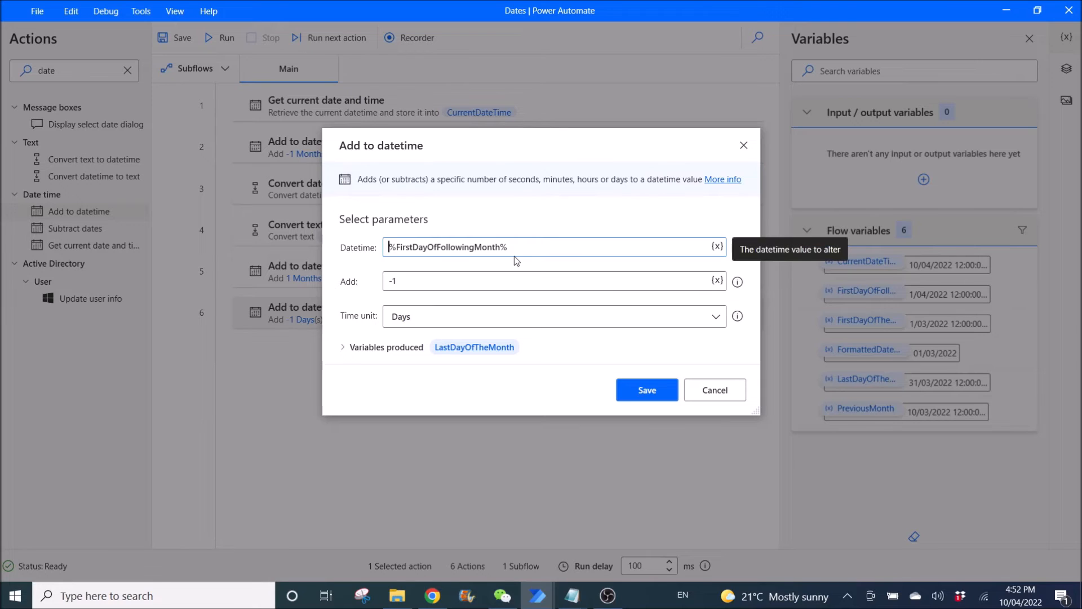
mouse_move(348, 291)
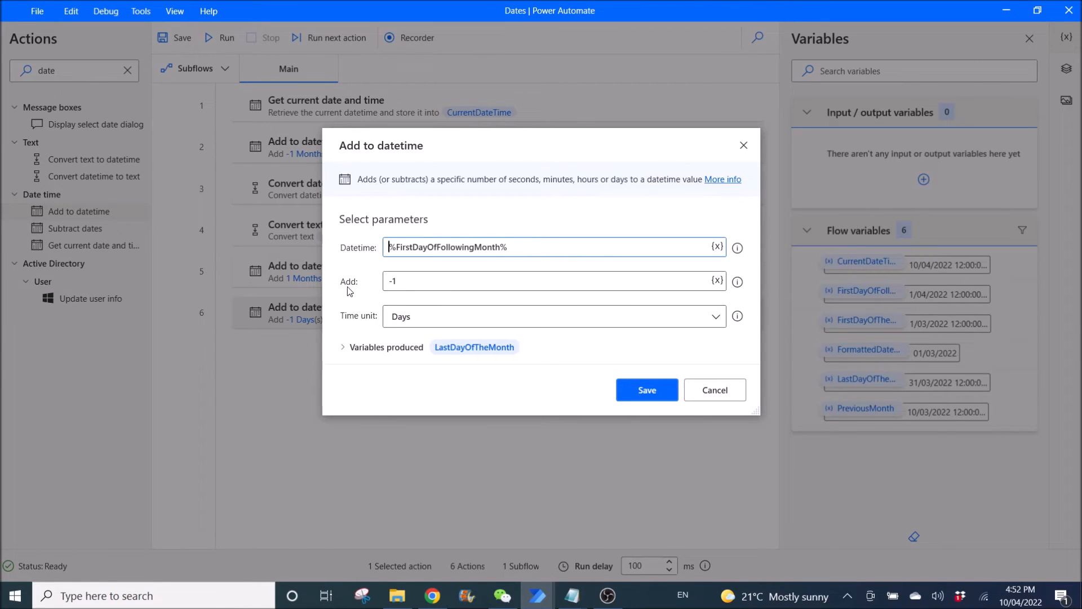
mouse_move(426, 327)
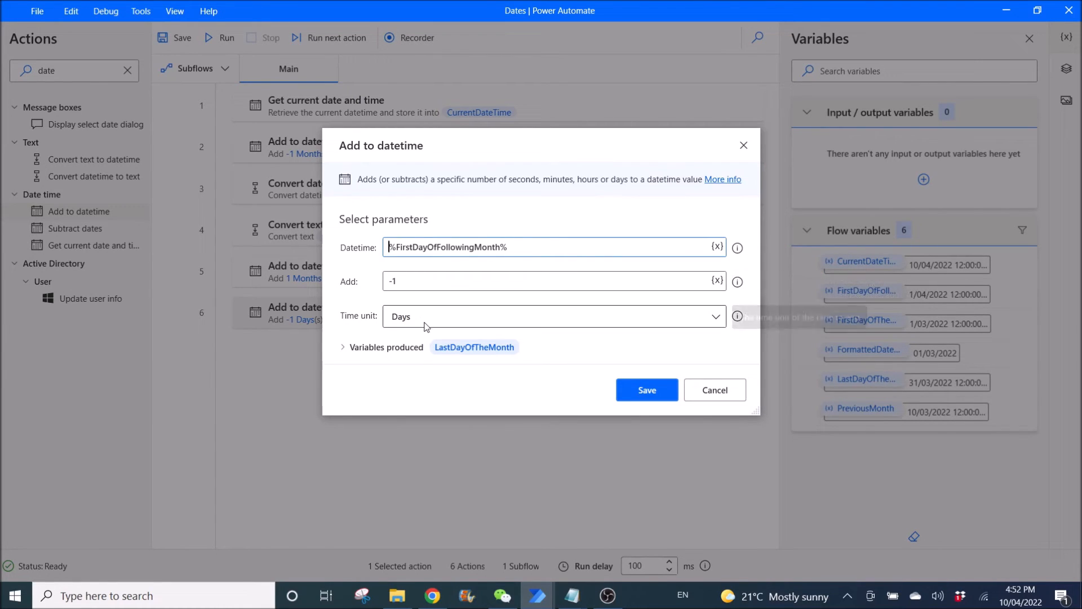
mouse_move(377, 304)
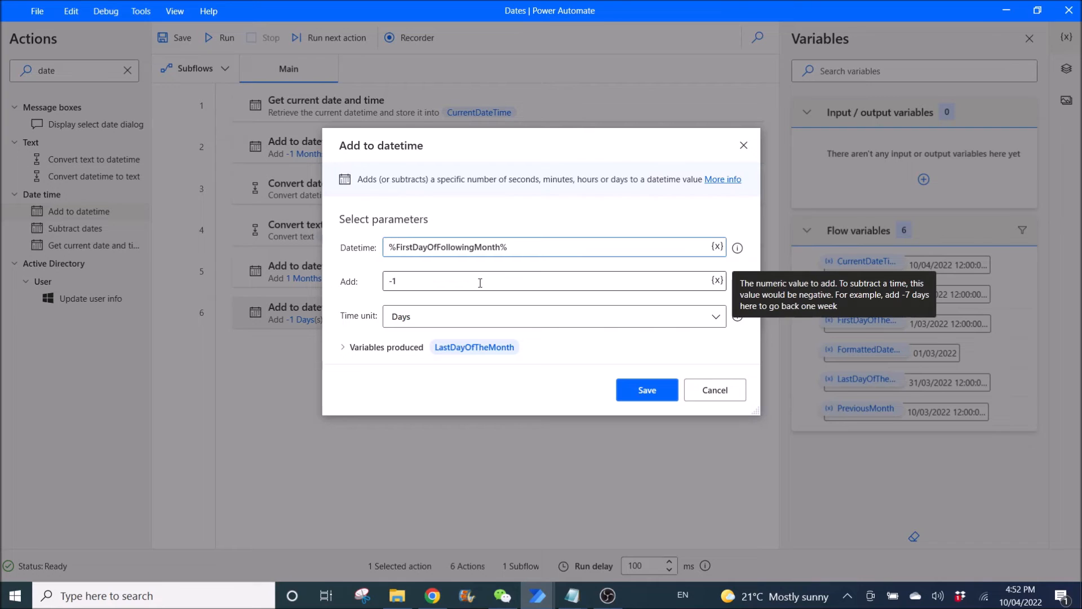
left_click(646, 390)
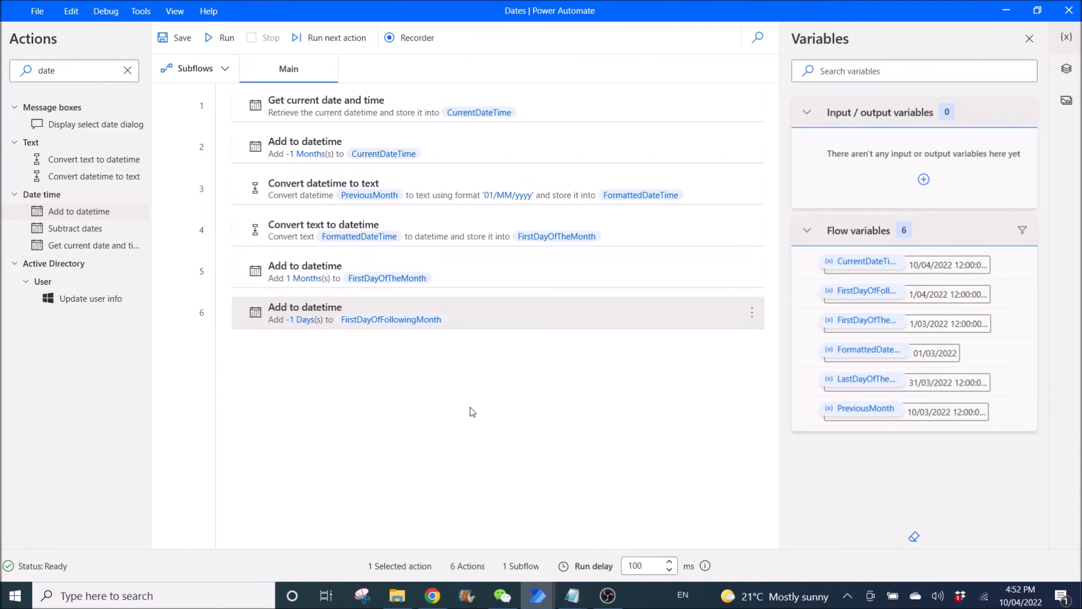
left_click(432, 595)
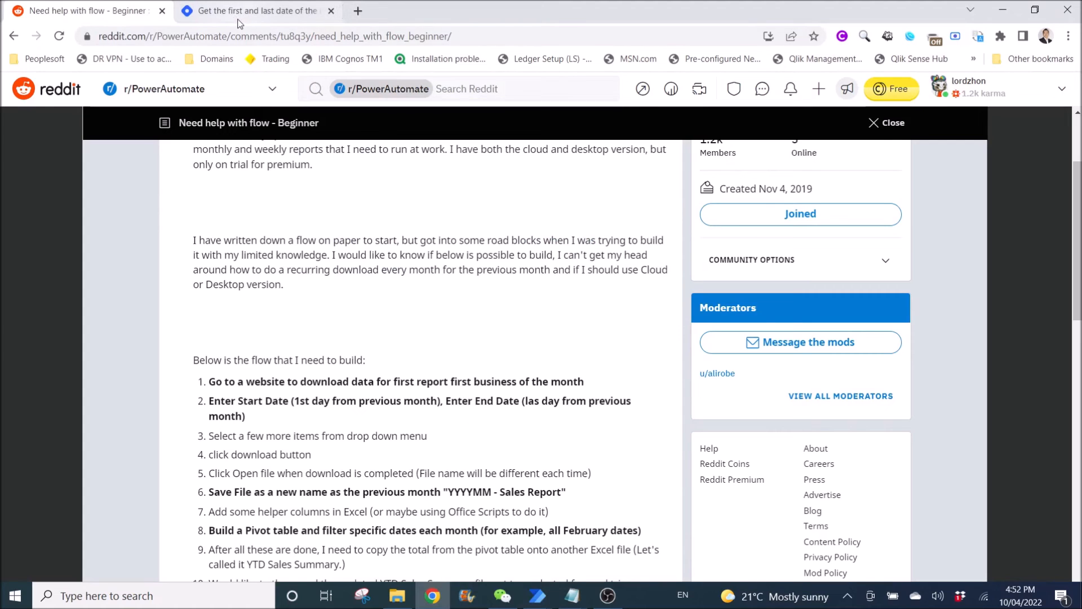
- Show Morten Zeiner's blog article on the month's first and last dates
left_click(259, 10)
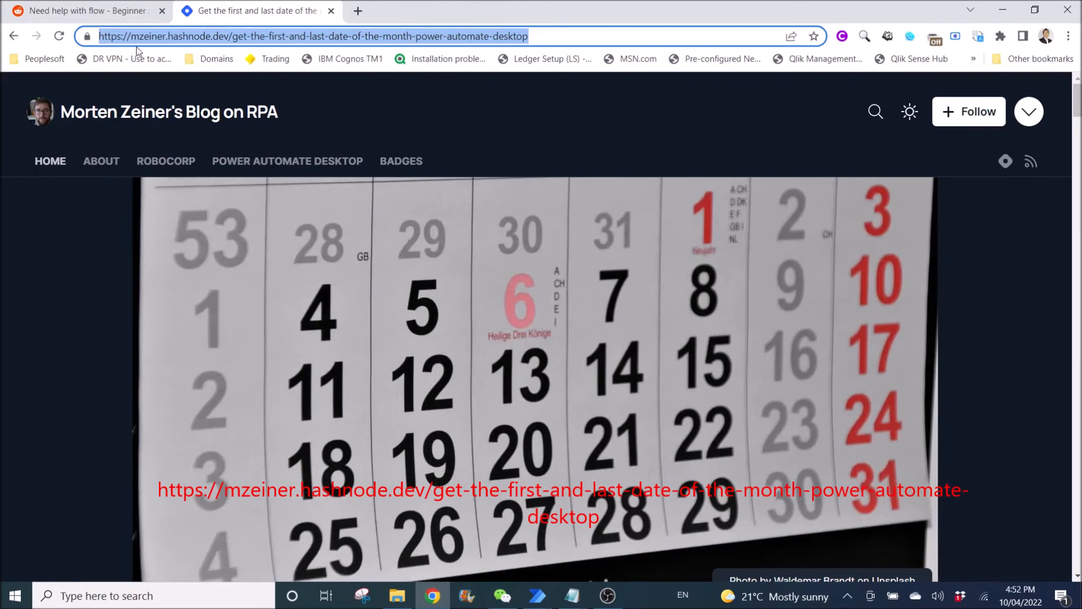
mouse_move(488, 415)
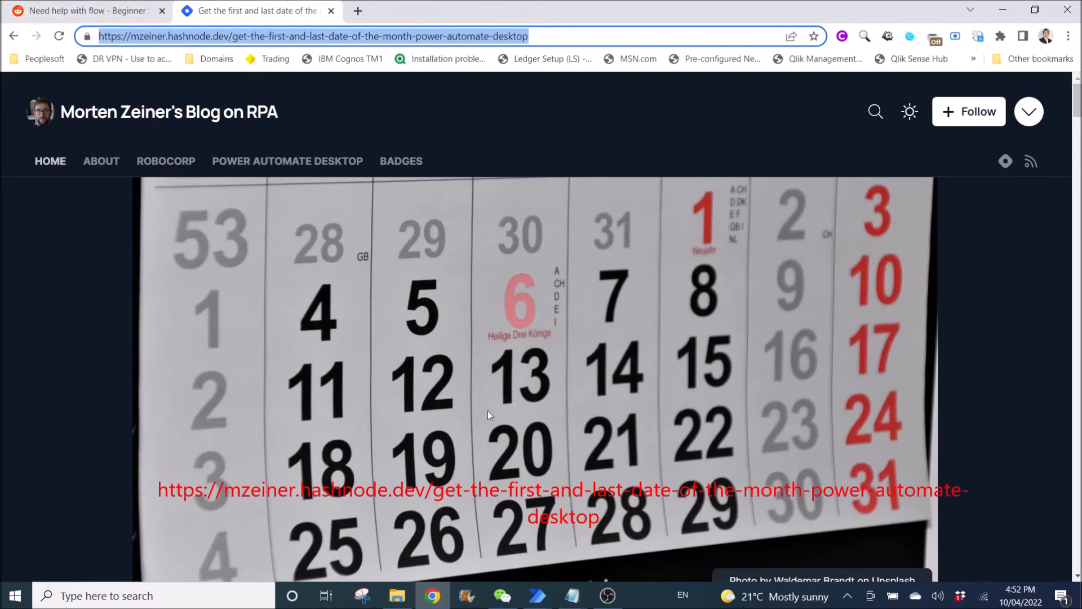
mouse_move(432, 596)
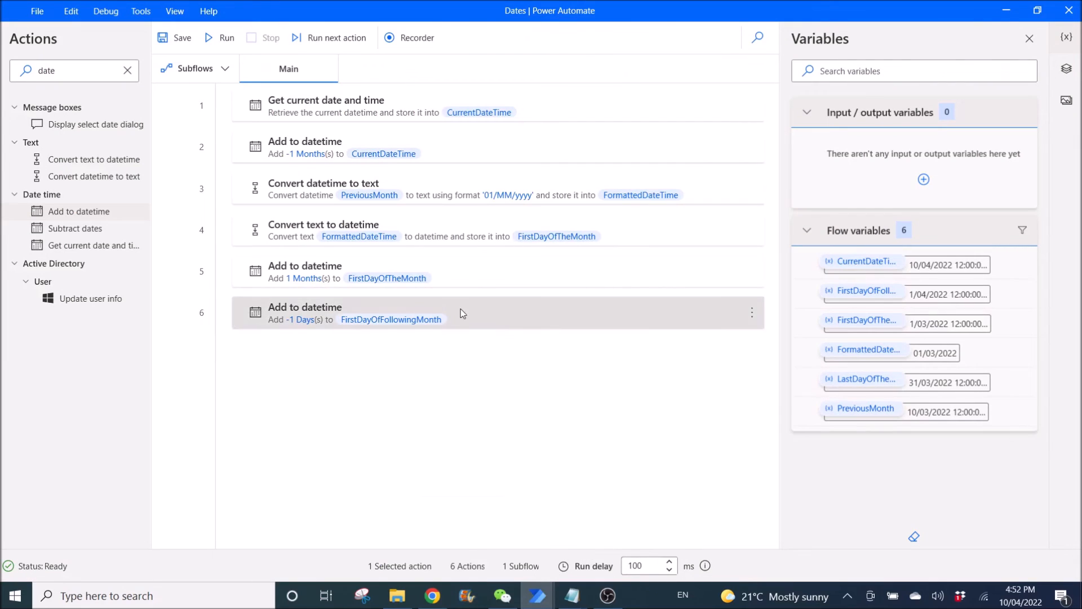
mouse_move(507, 304)
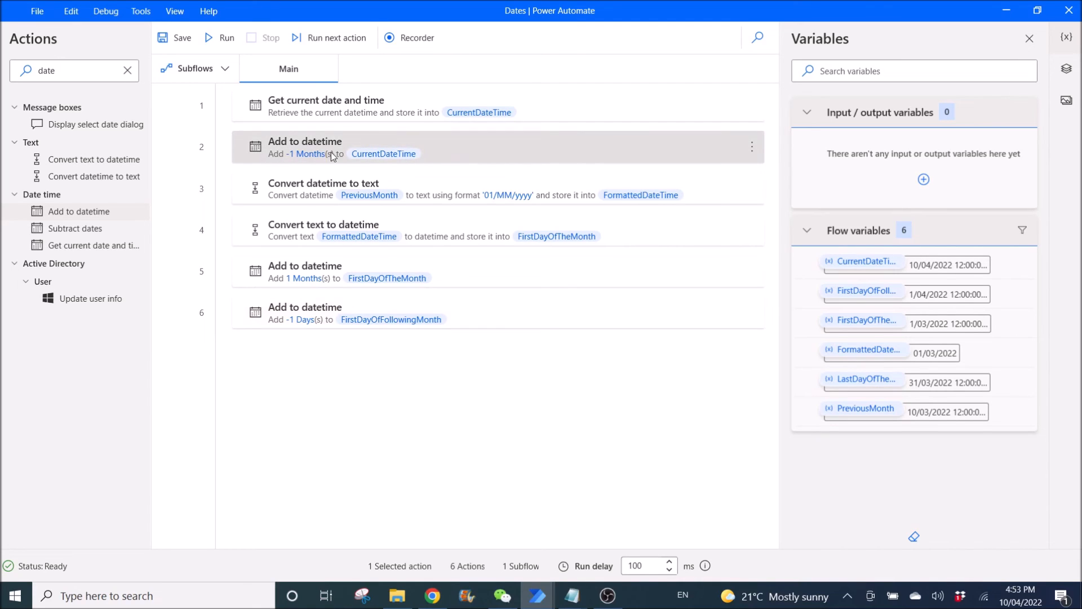
mouse_move(456, 164)
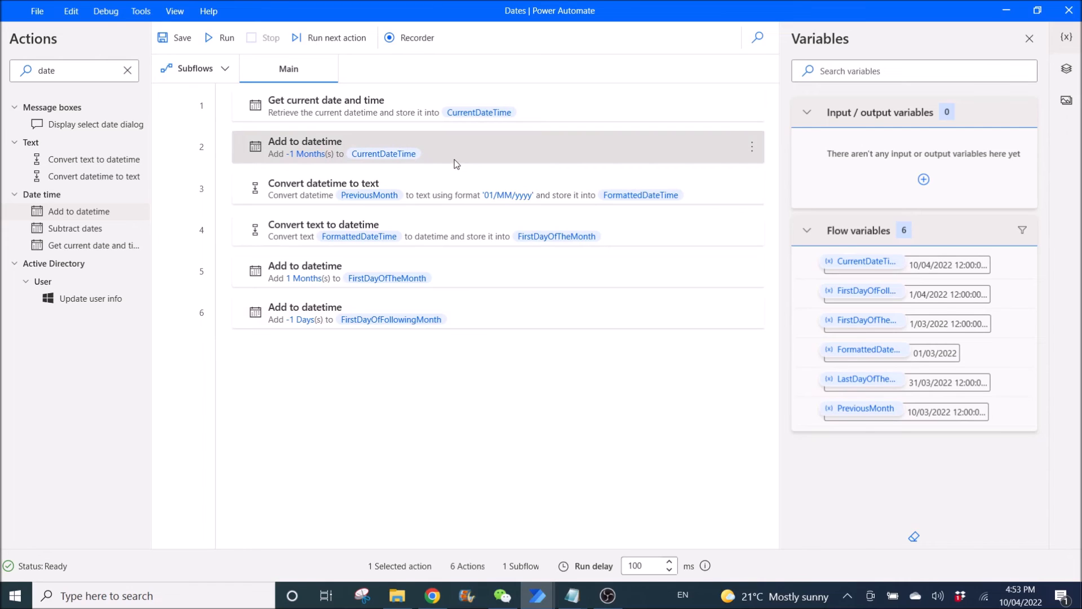
mouse_move(444, 168)
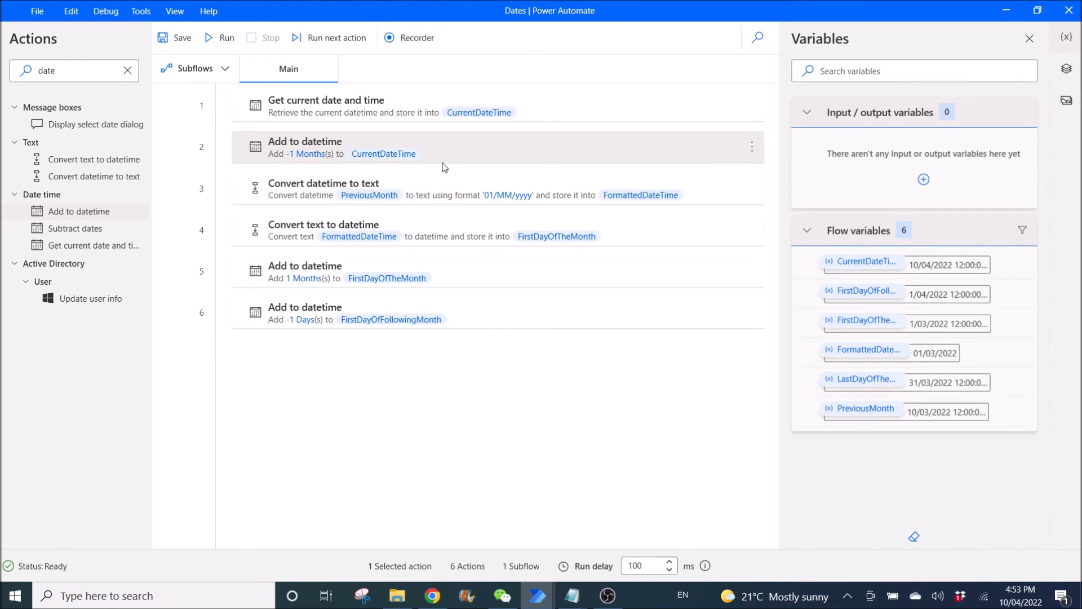
mouse_move(480, 187)
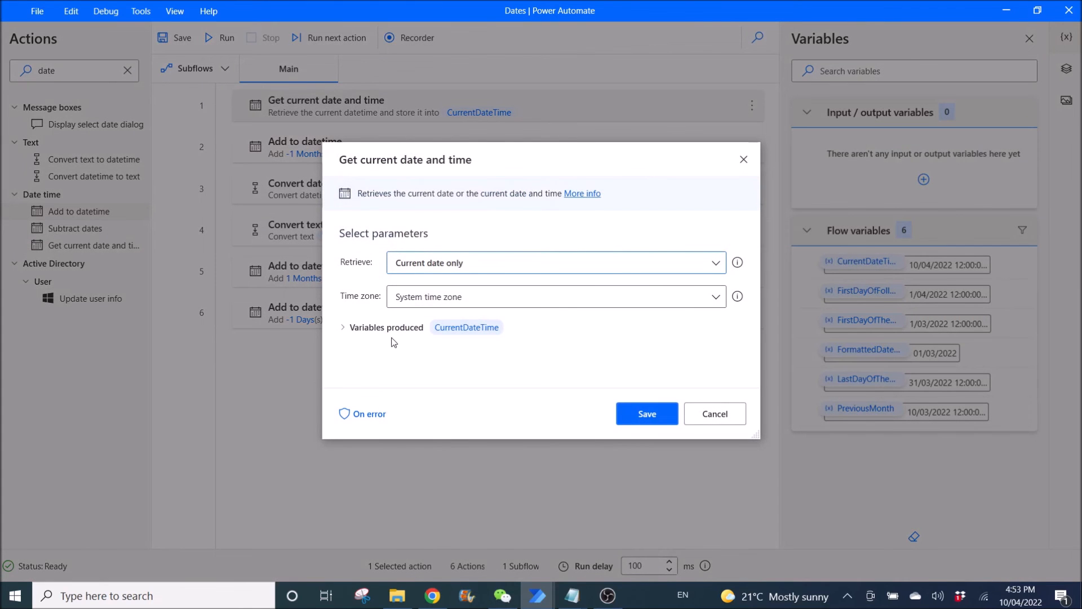
mouse_move(387, 281)
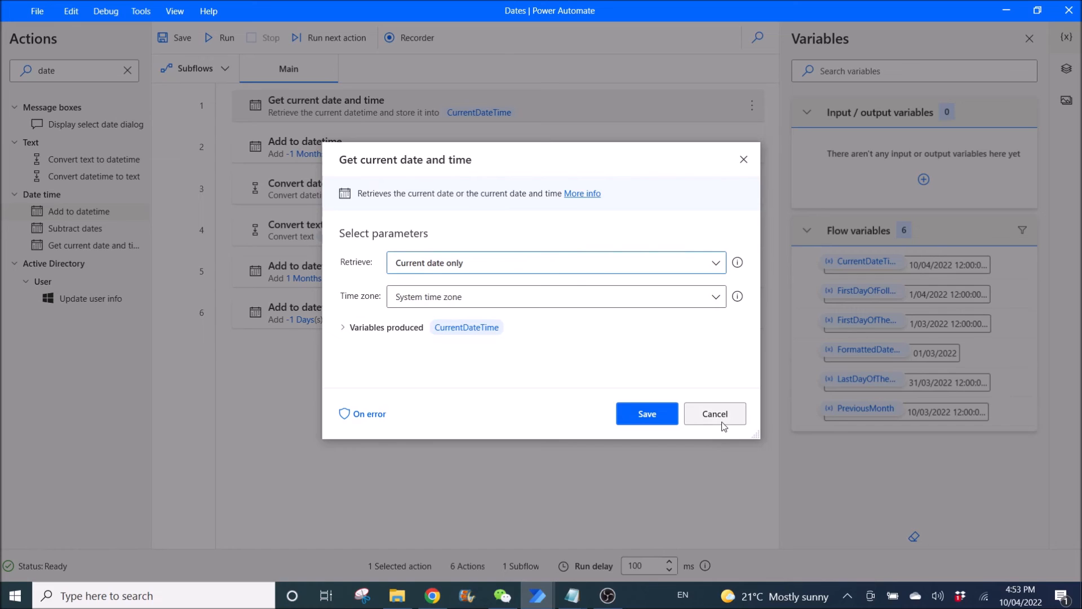
- Cancel the current-date step, then review and cancel the PreviousMonth-to-text conversion step
left_click(714, 413)
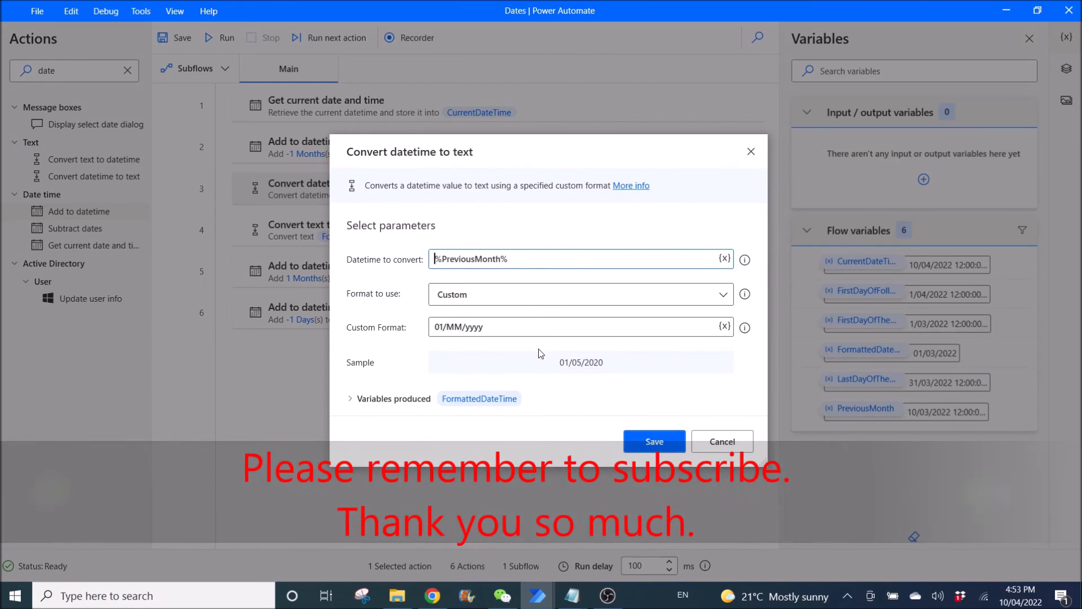
triple_click(580, 258)
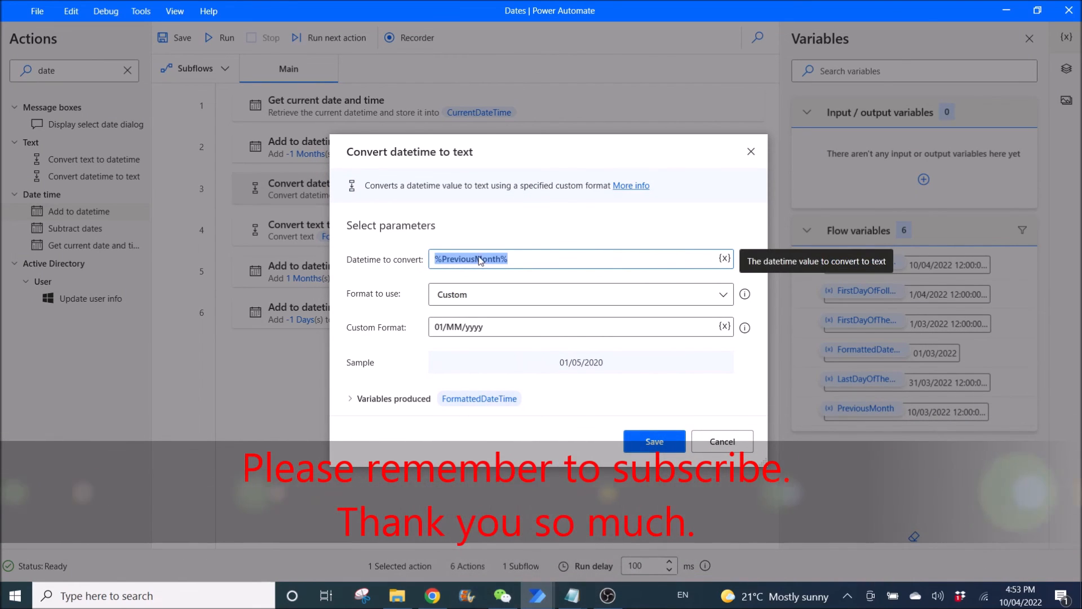
left_click(653, 441)
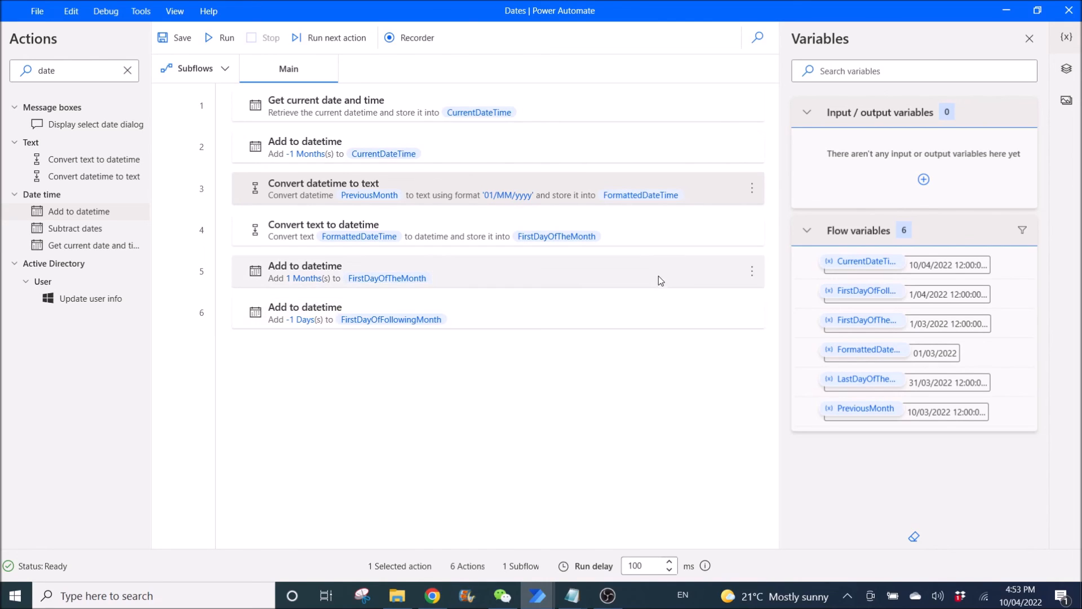
mouse_move(499, 517)
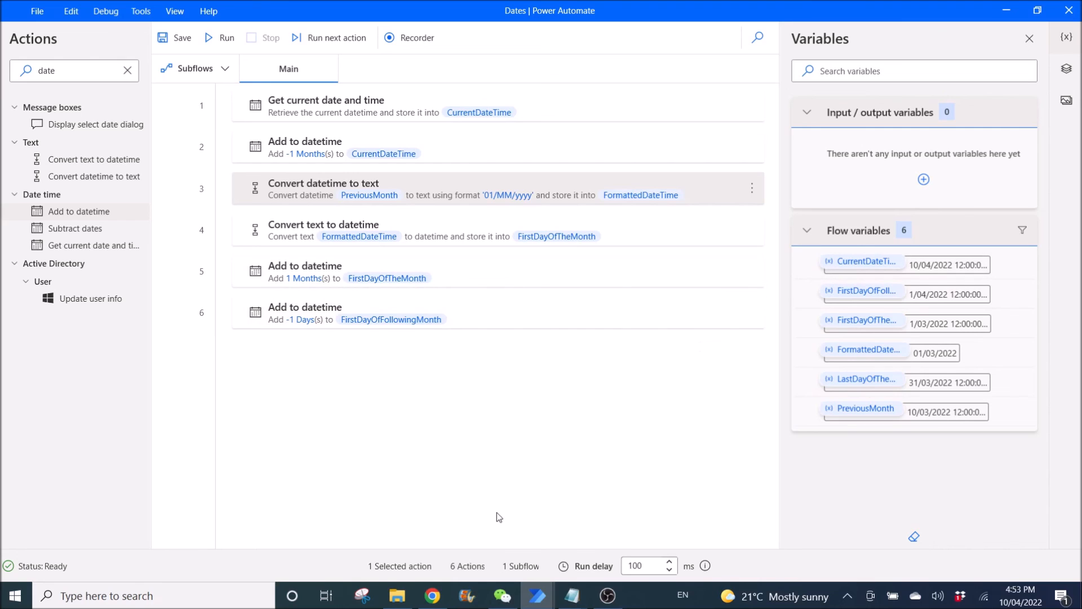
- Return to Chrome showing Morten Zeiner's source blog article and its URL
left_click(430, 595)
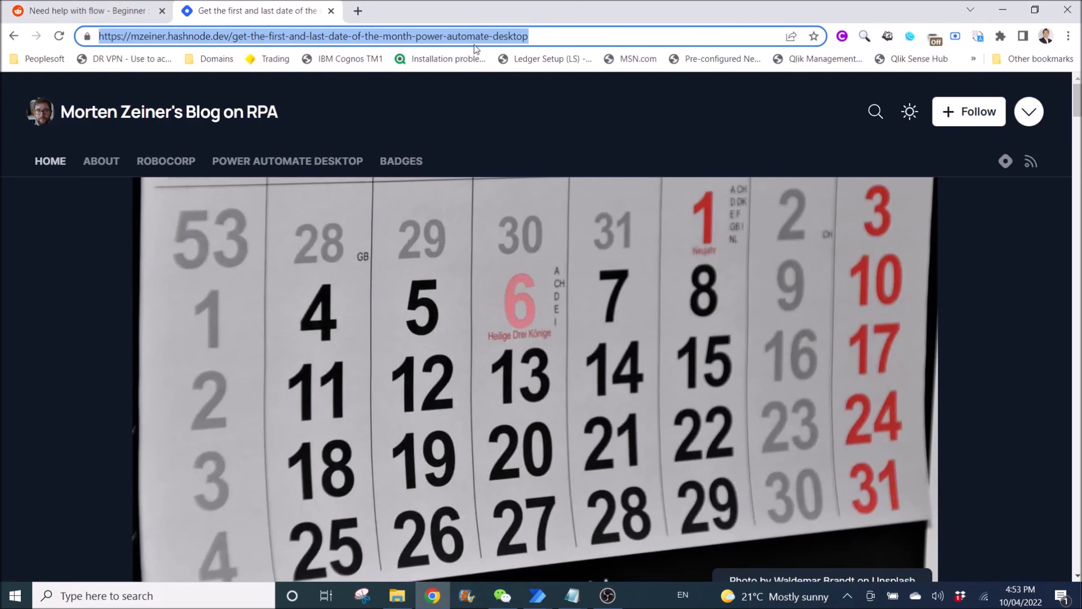
mouse_move(846, 183)
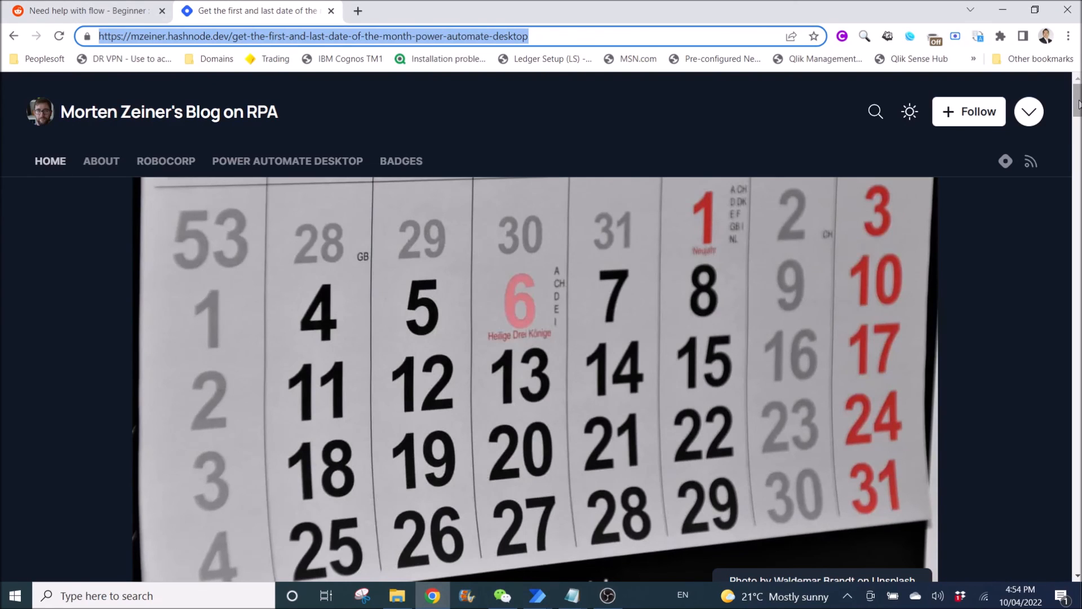
mouse_move(453, 122)
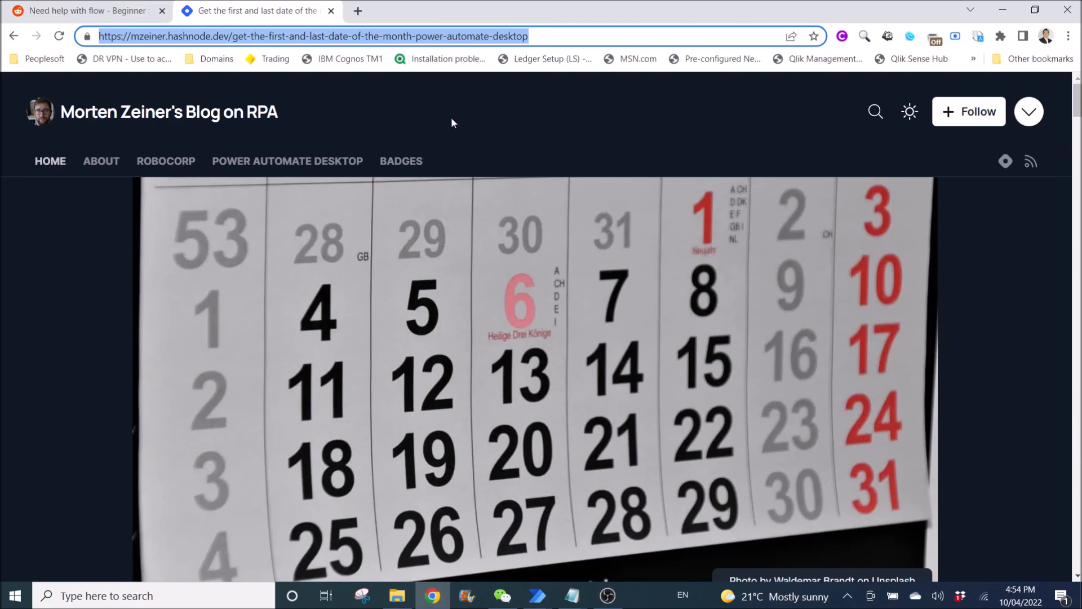
mouse_move(150, 140)
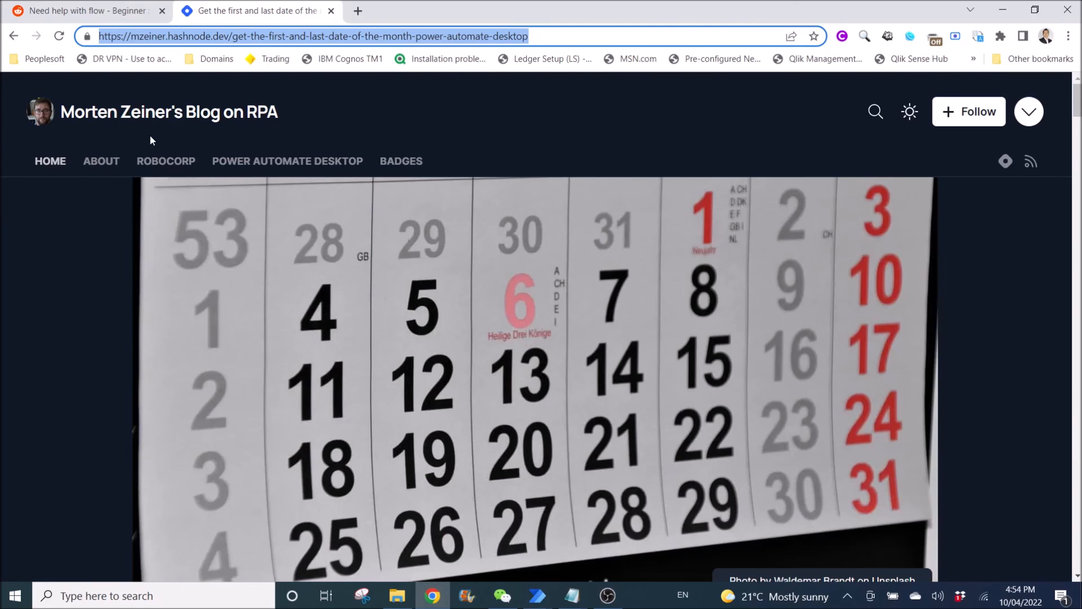